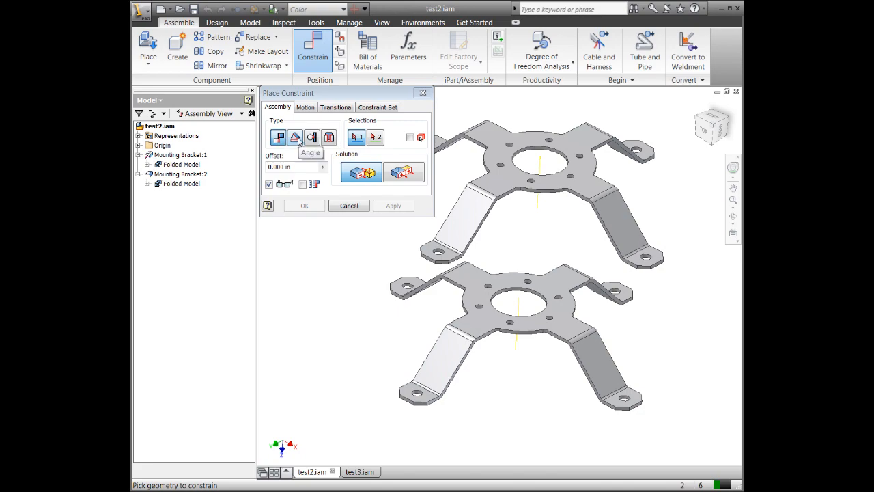
mouse_move(324, 151)
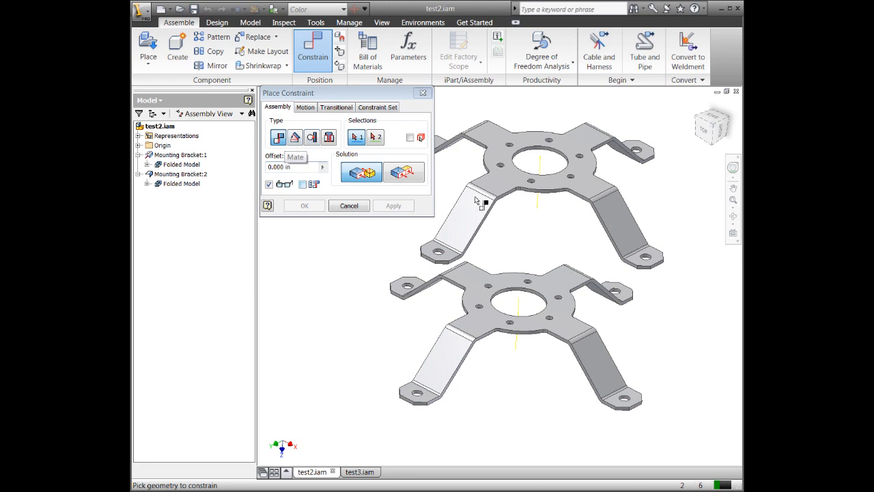
Step: Preview a mate between faces of the two mounting brackets, showing them stacked flush
click(560, 286)
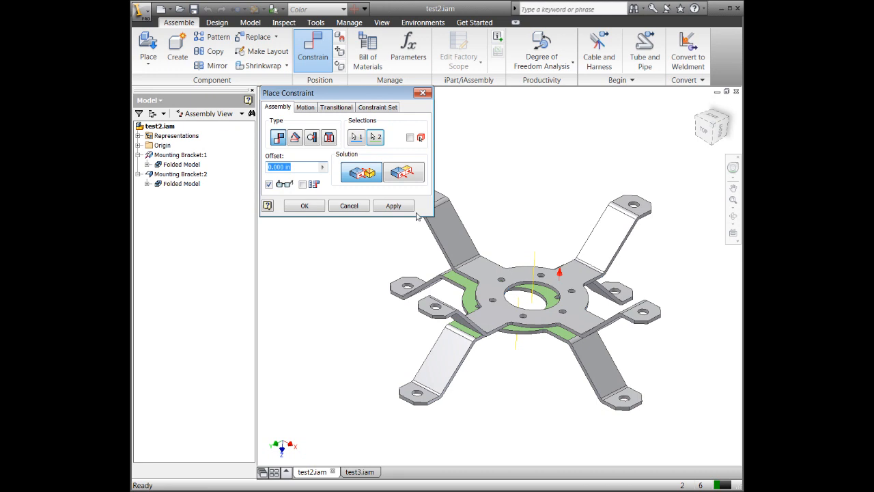
click(403, 172)
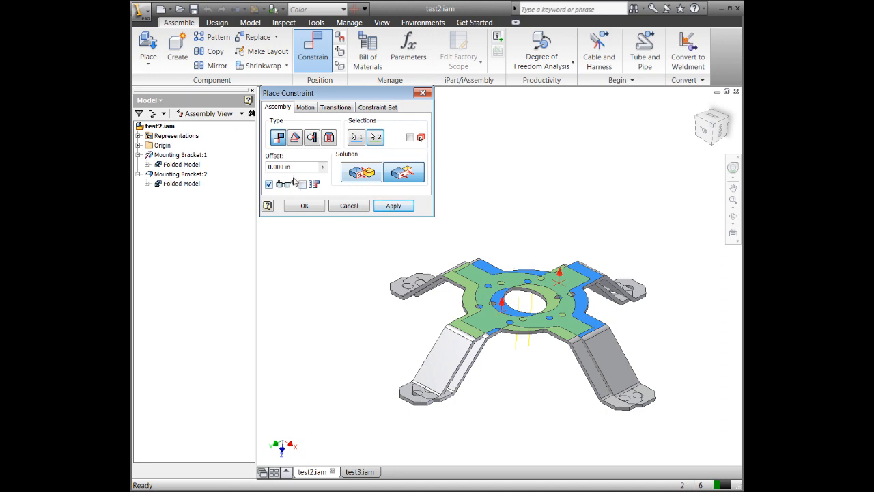
mouse_move(325, 189)
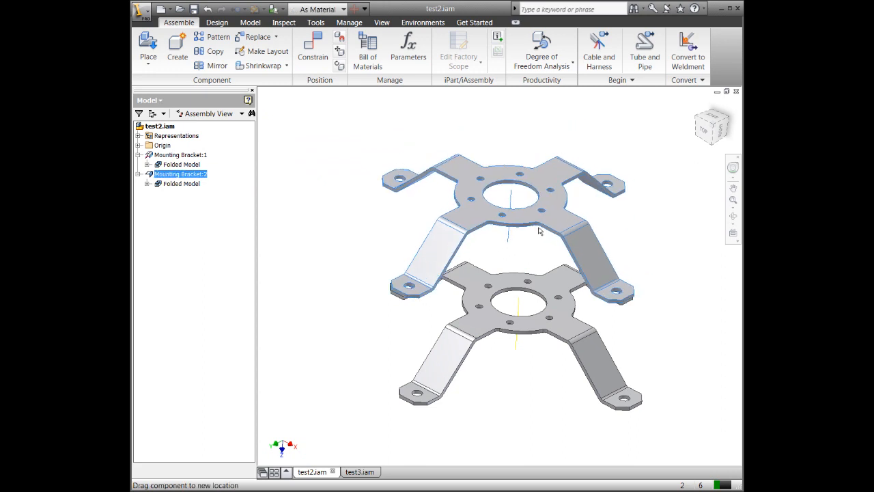
Step: Reopen constraint placement to try a 1.130 in offset mate between the brackets
click(312, 48)
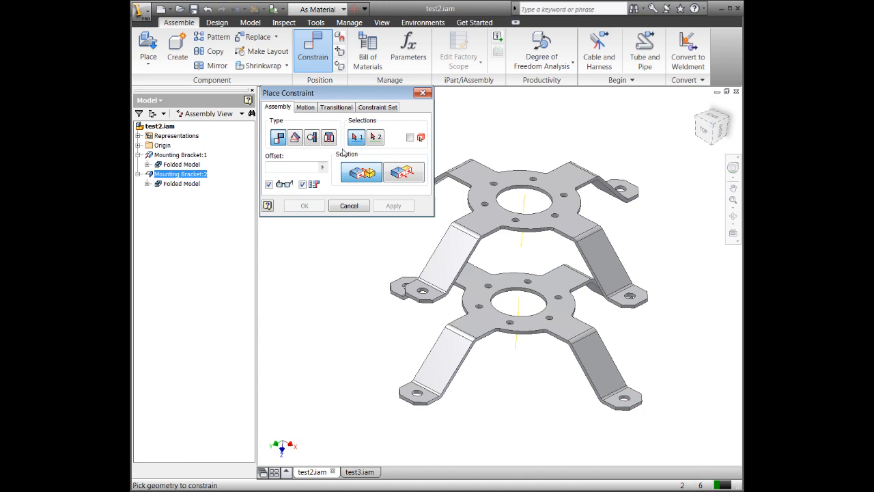
mouse_move(404, 172)
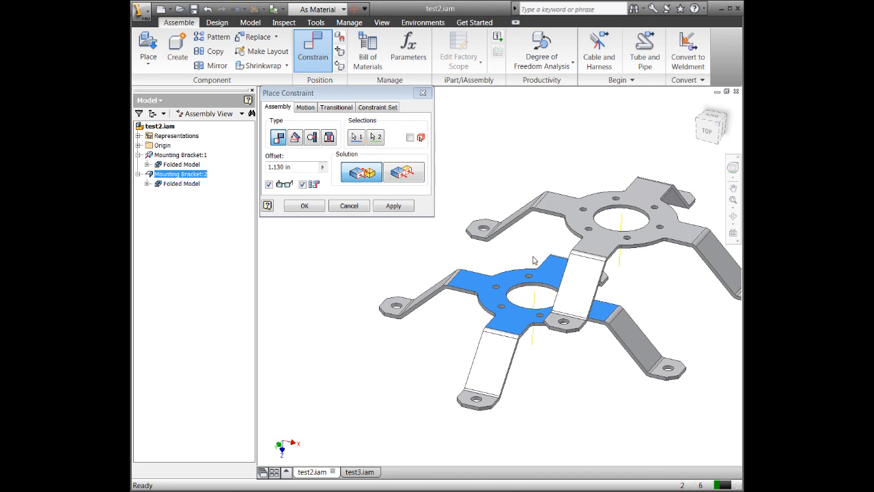
mouse_move(455, 220)
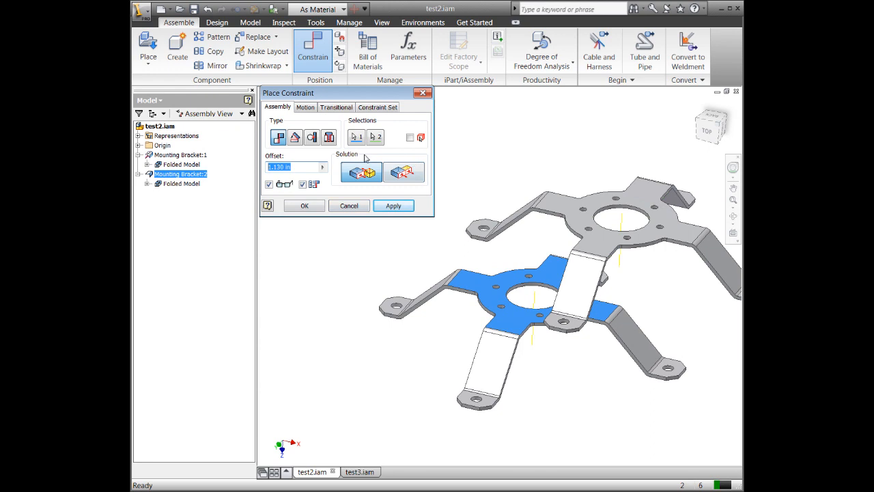
mouse_move(297, 181)
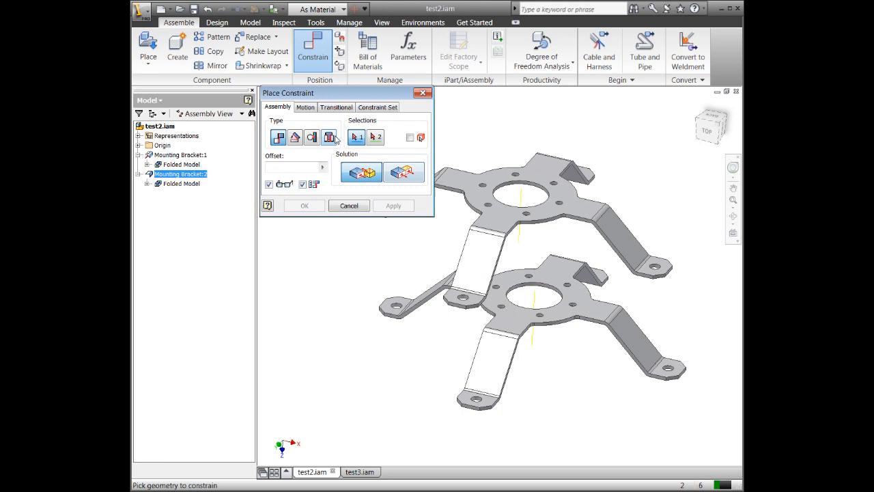
Step: Preview a centre-hole insert in opposed and aligned orientations, then cancel it
click(519, 191)
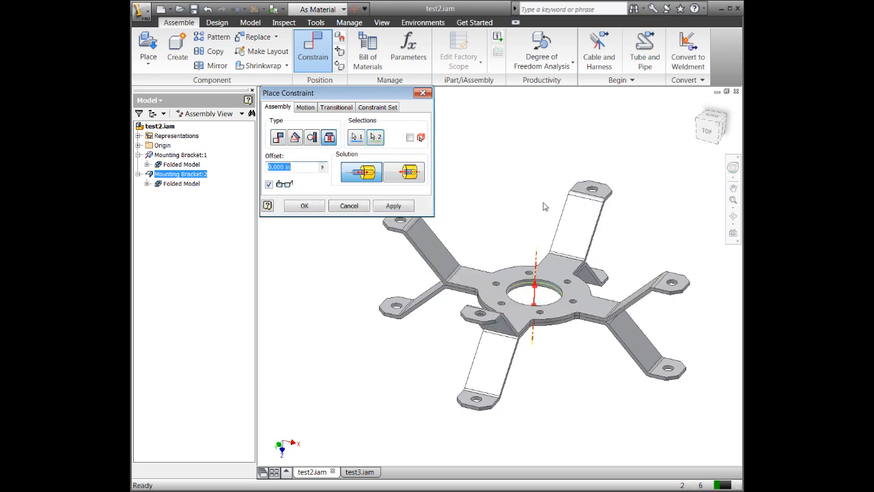
click(402, 172)
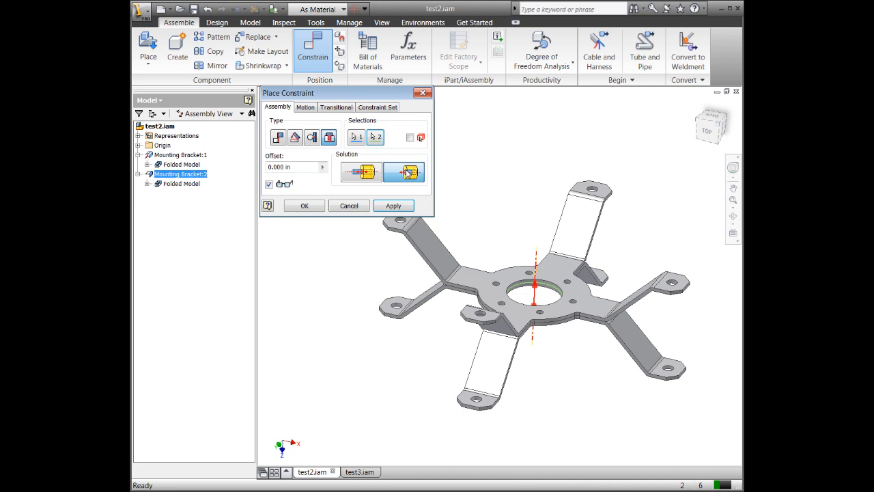
click(404, 171)
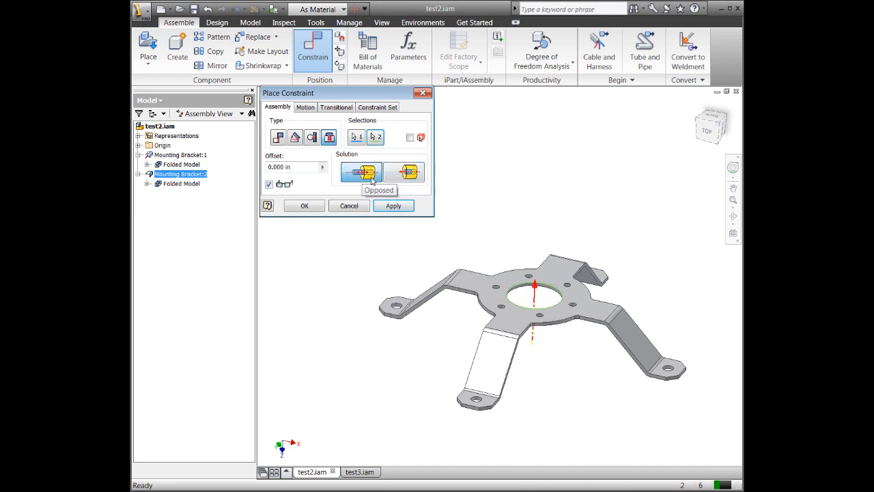
click(404, 172)
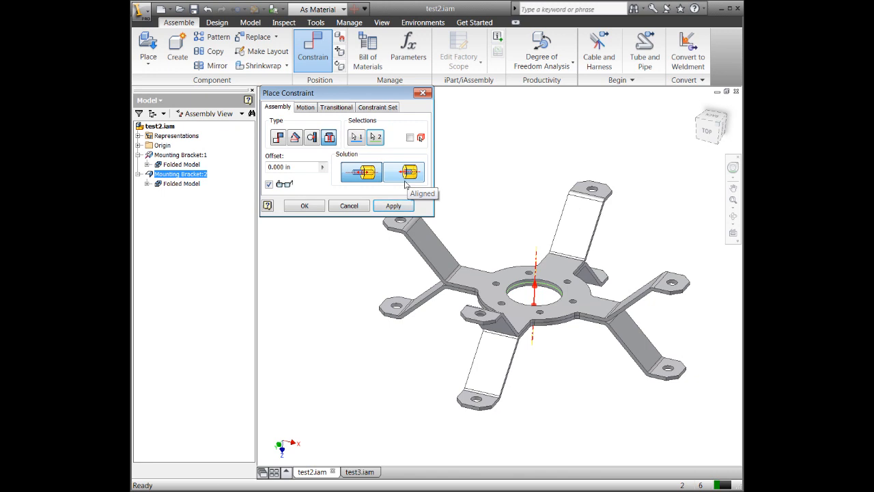
click(404, 172)
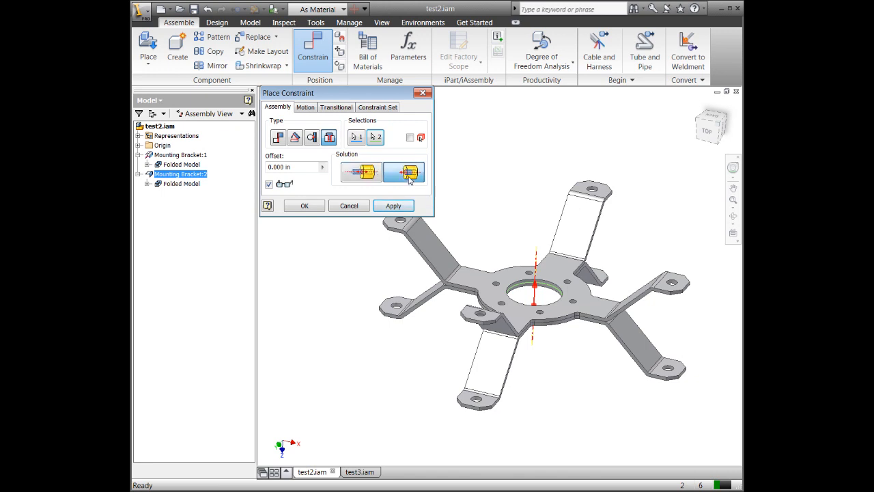
click(403, 172)
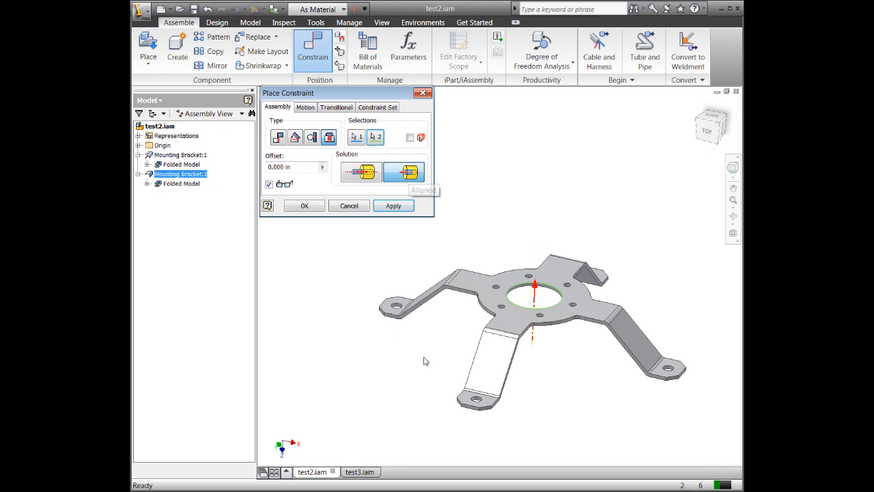
click(358, 172)
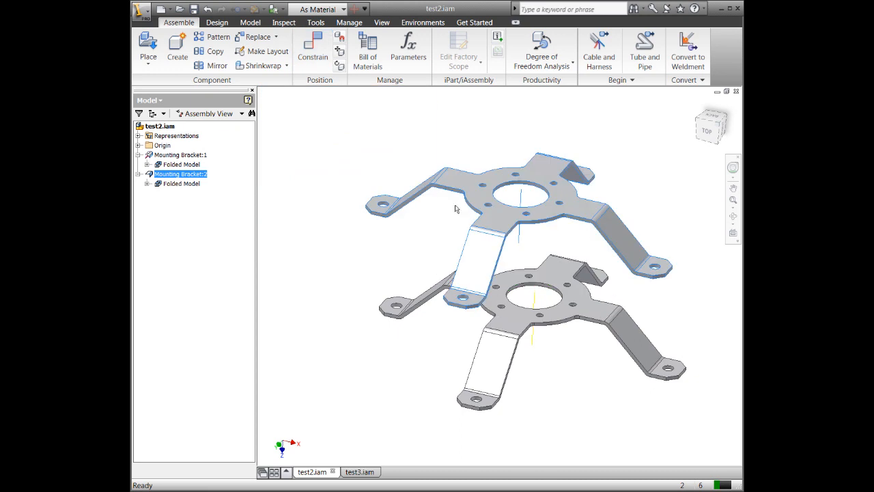
Step: Insert the brackets' centre holes together, aligned, with a 1.000 in offset
click(312, 48)
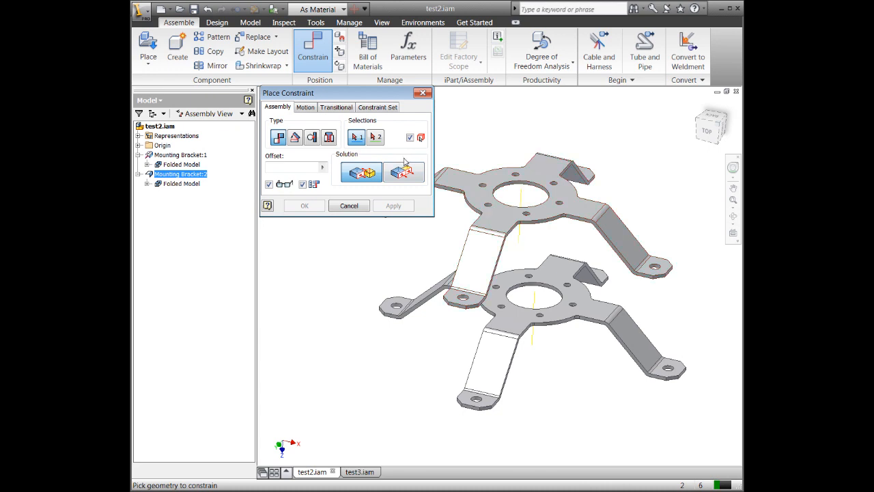
click(329, 137)
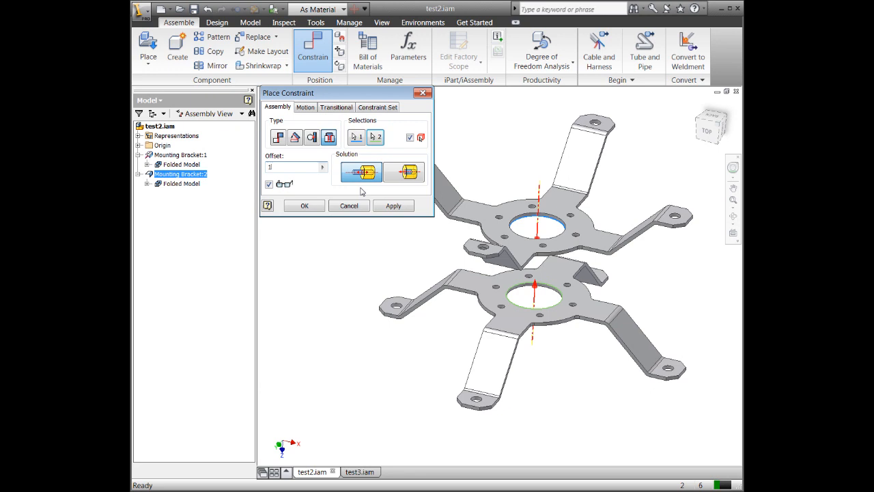
click(304, 205)
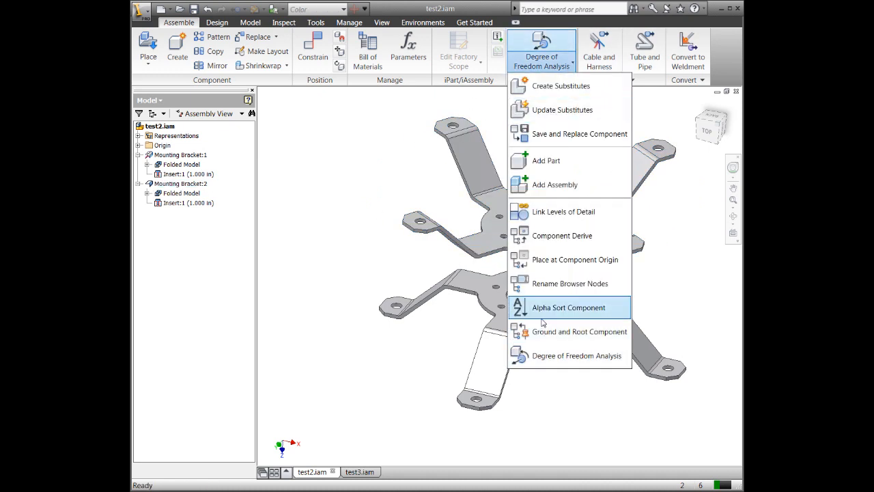
mouse_move(562, 235)
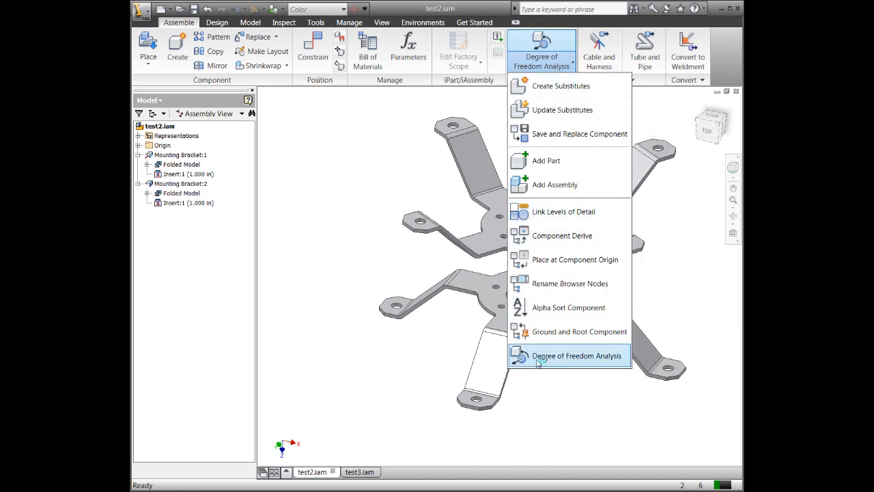
Step: Animate Mounting Bracket:2's remaining rotational freedom in Degree of Freedom Analysis, then close it
click(579, 355)
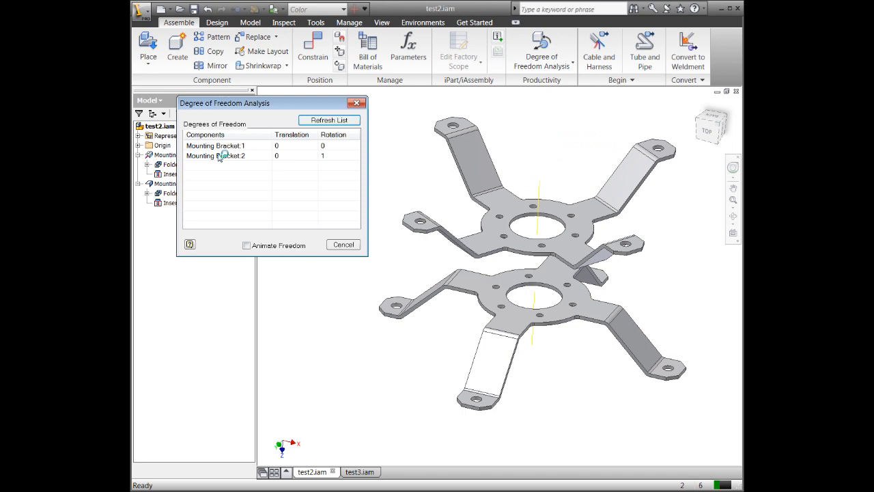
click(215, 155)
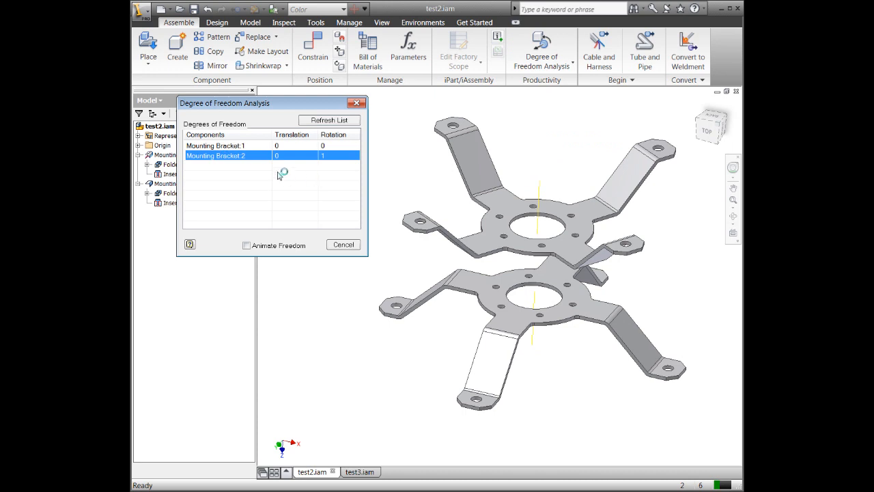
click(246, 245)
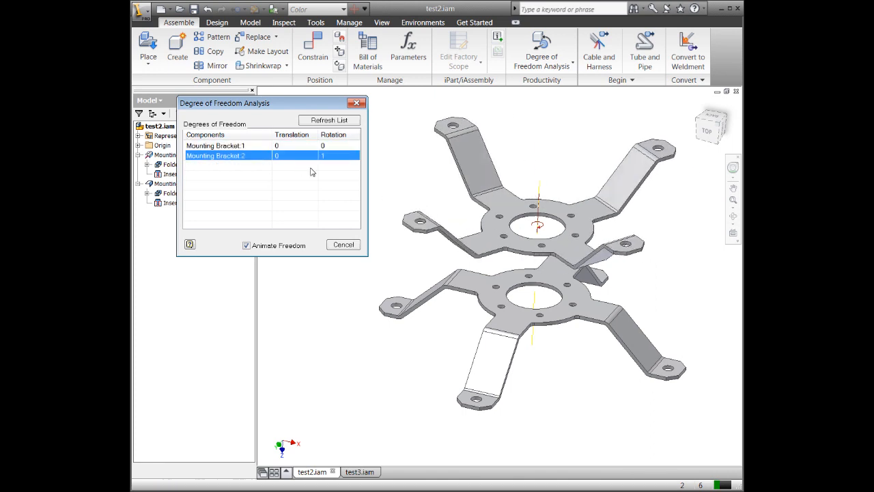
right_click(185, 202)
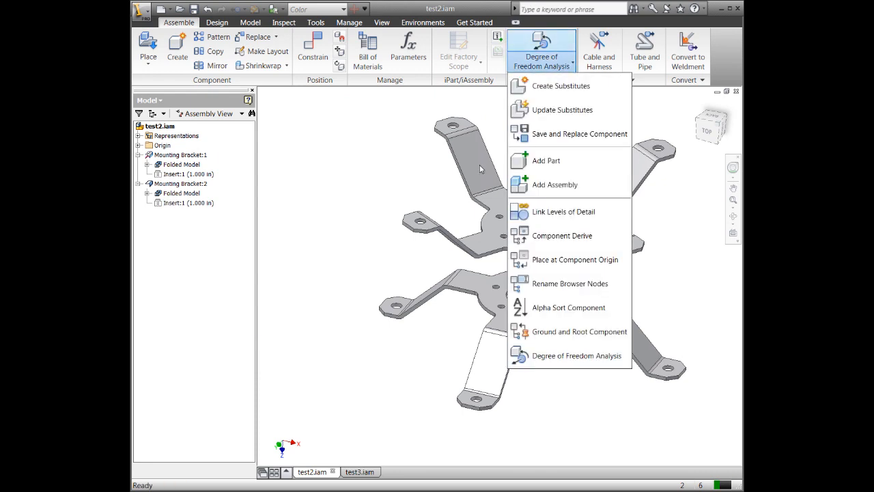
click(578, 355)
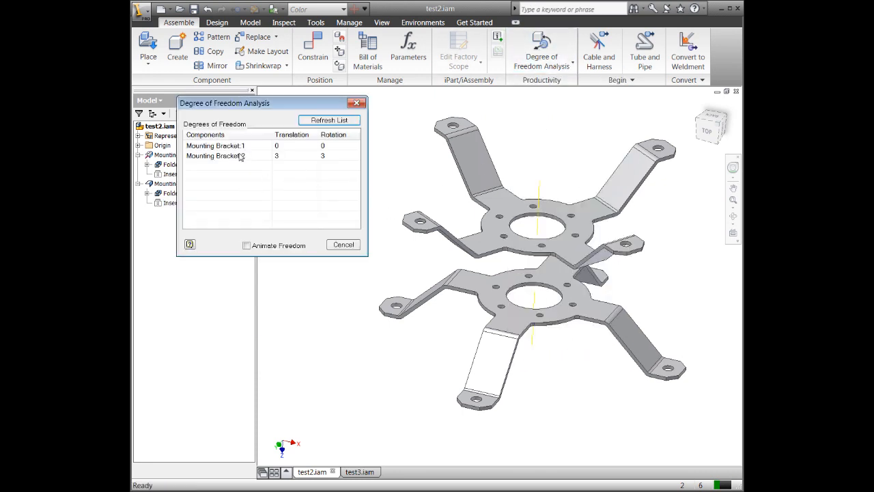
click(247, 245)
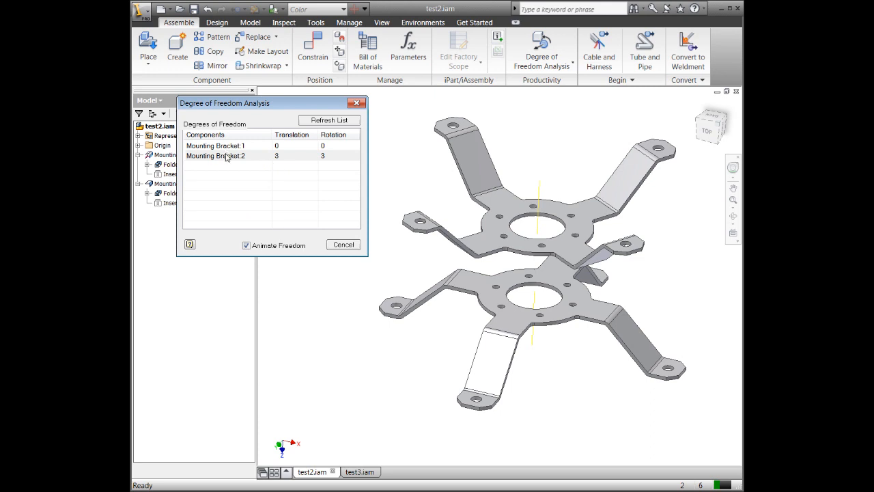
click(219, 155)
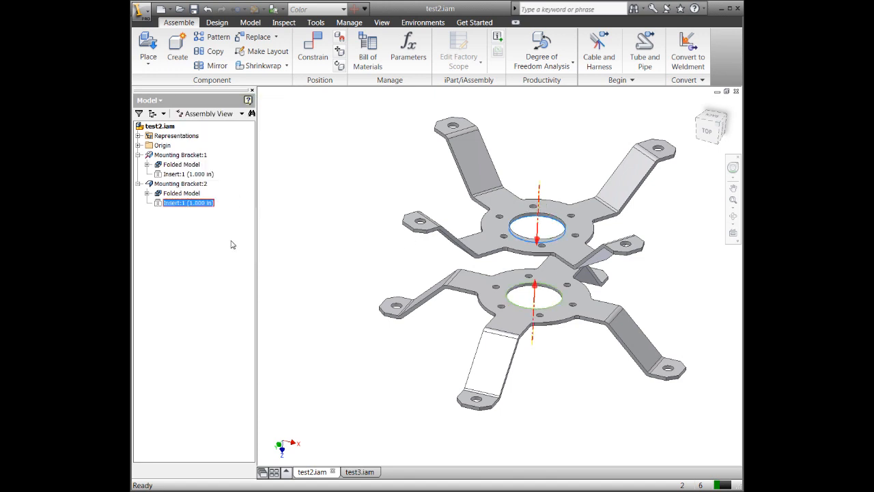
right_click(187, 202)
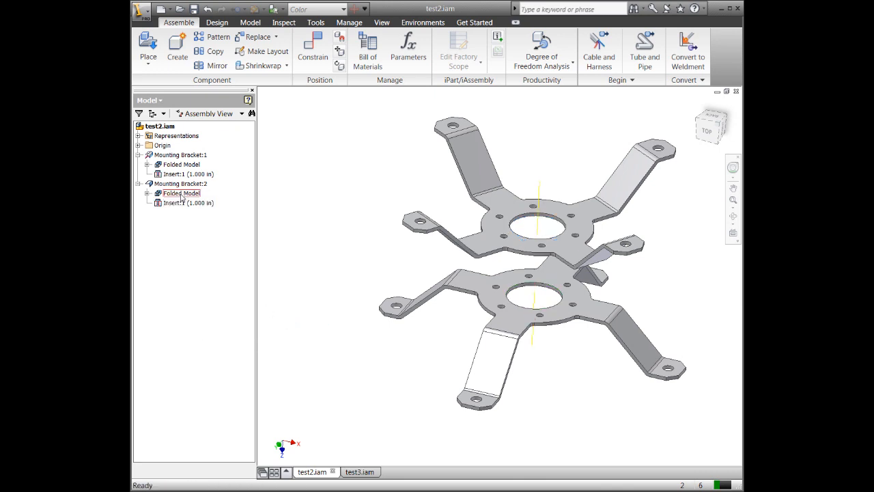
right_click(188, 202)
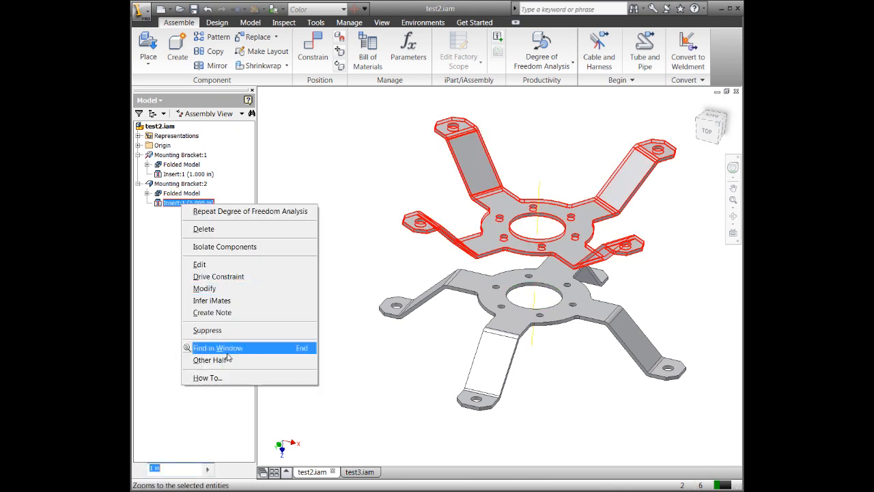
click(217, 348)
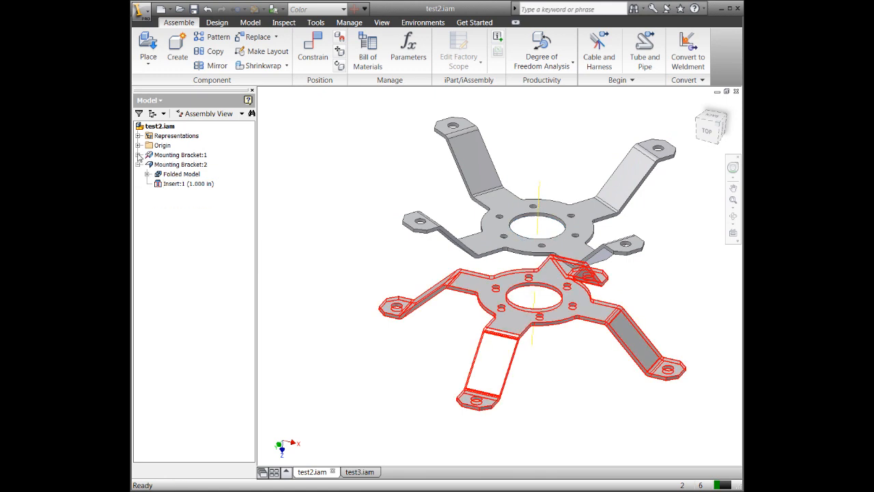
right_click(188, 183)
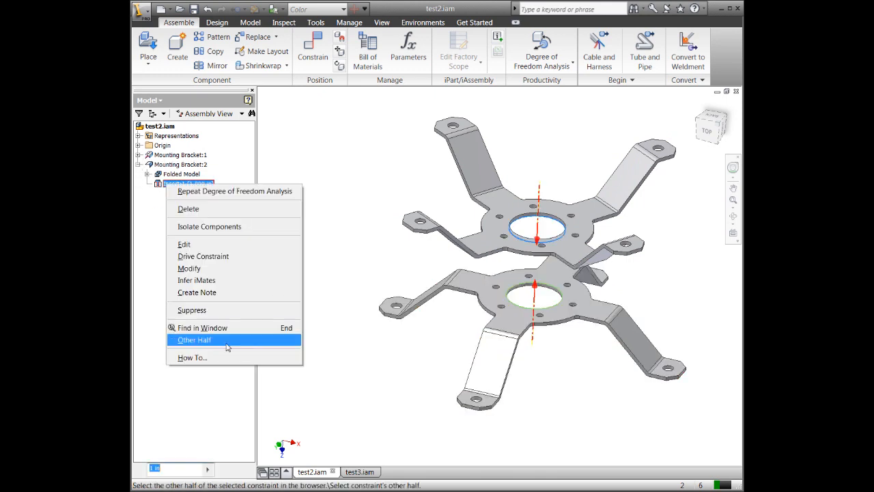
click(193, 339)
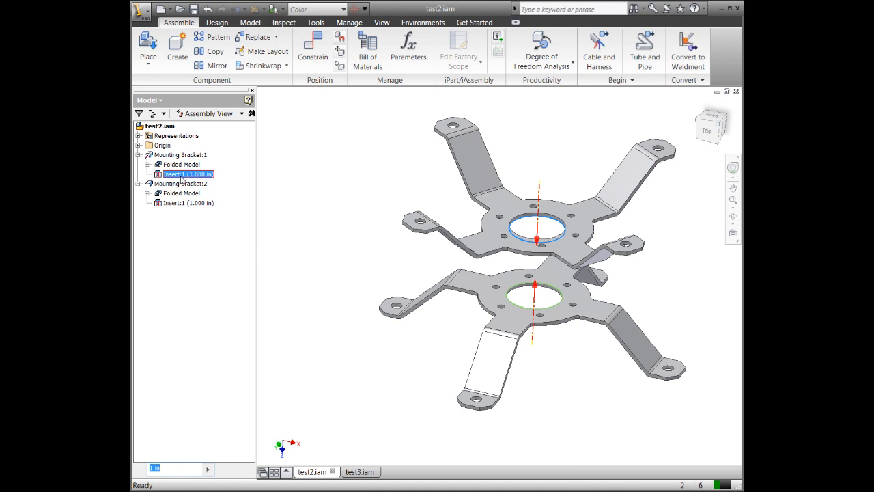
Step: Rename the Insert:1 constraint in the browser to 'Insert Plate'
click(184, 202)
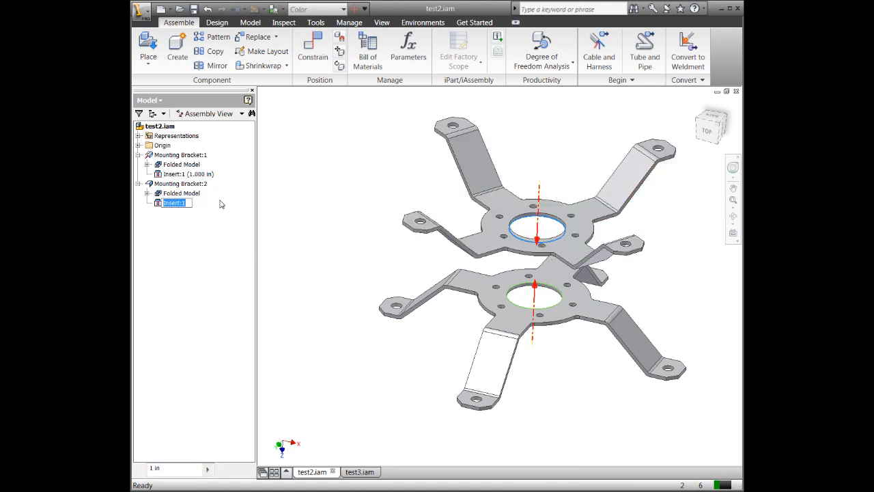
text(123)
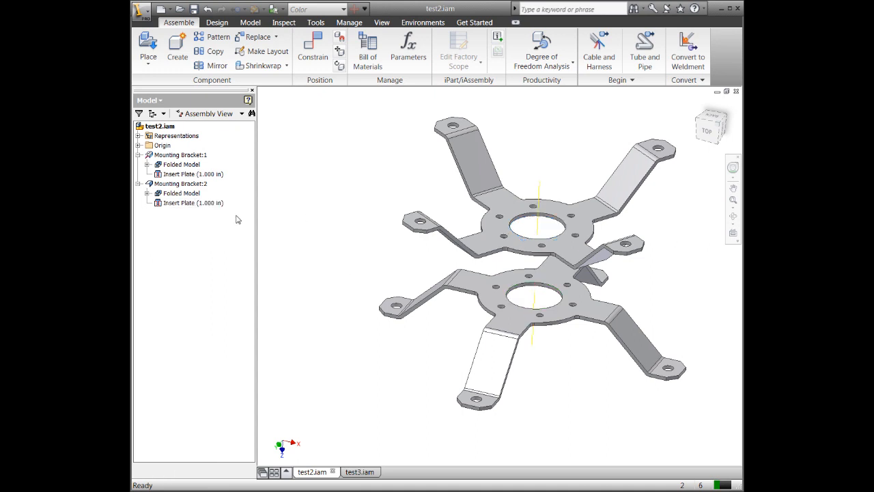
mouse_move(216, 206)
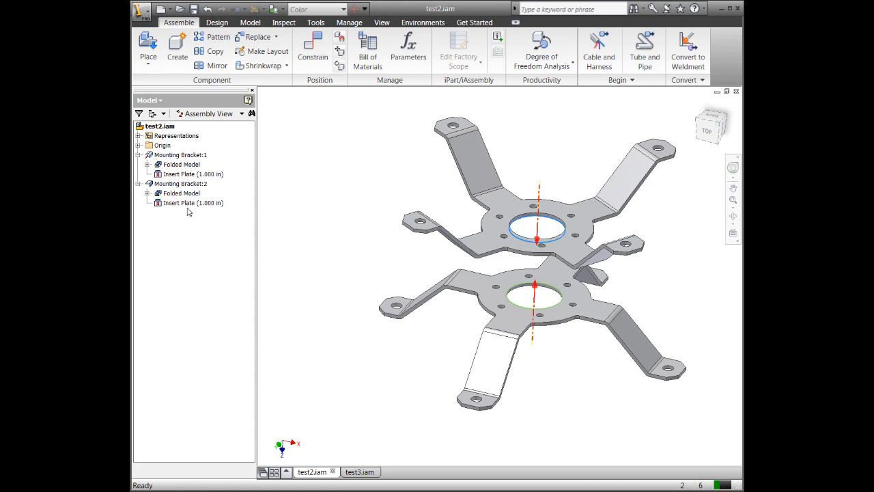
Step: Drive Insert Plate from 0 to 2 in, forward and reverse, and expand the settings
right_click(194, 202)
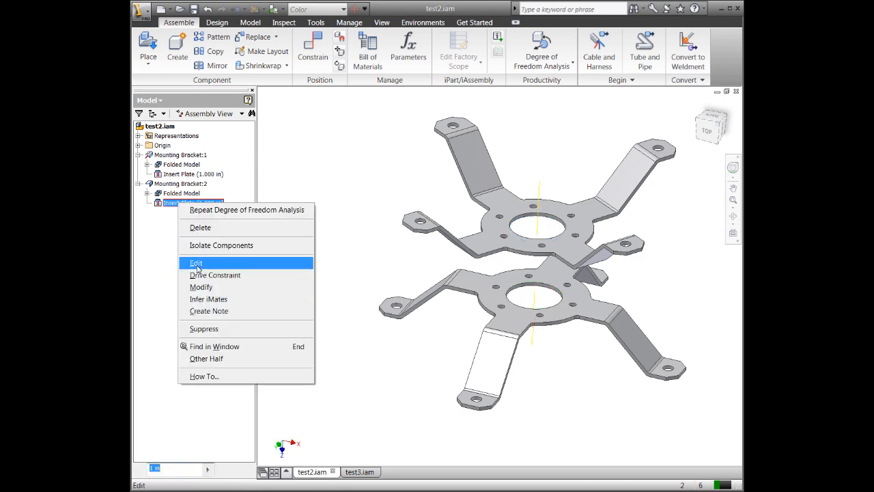
mouse_move(220, 271)
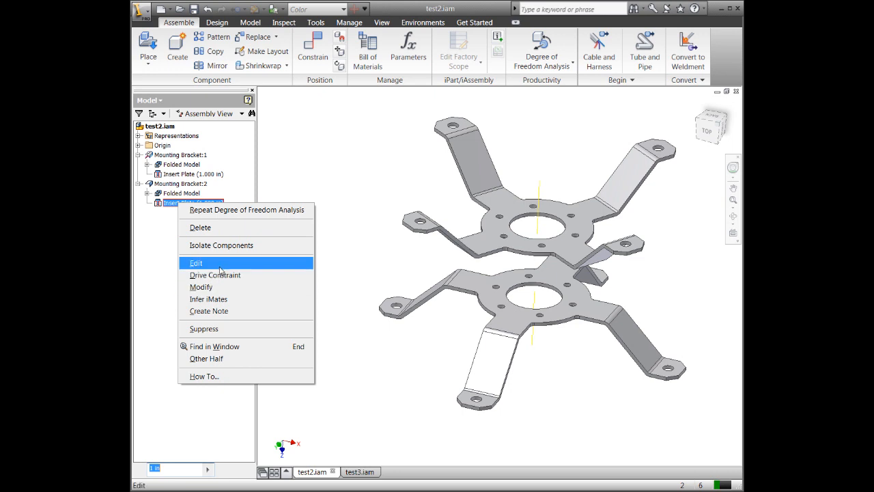
click(214, 274)
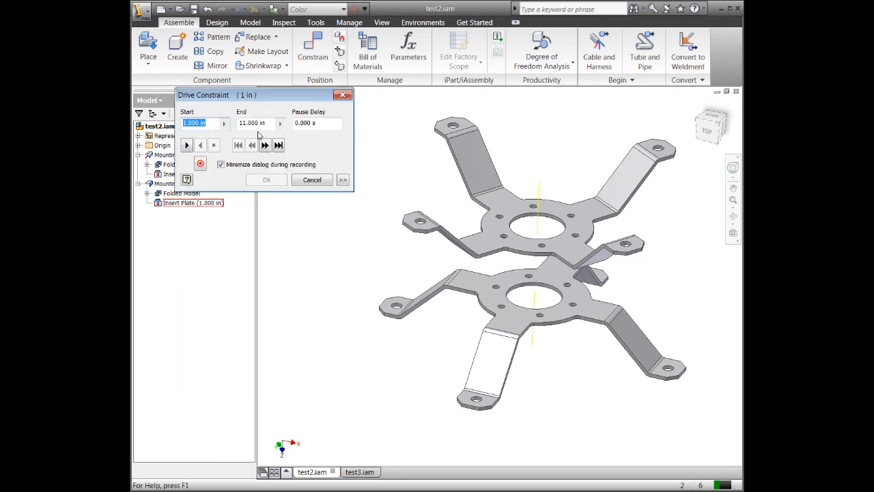
click(254, 123)
text(2)
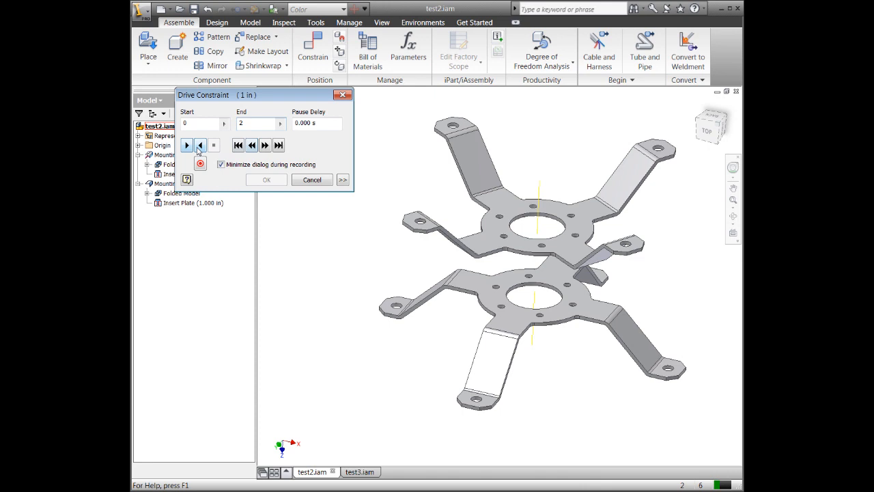
click(200, 145)
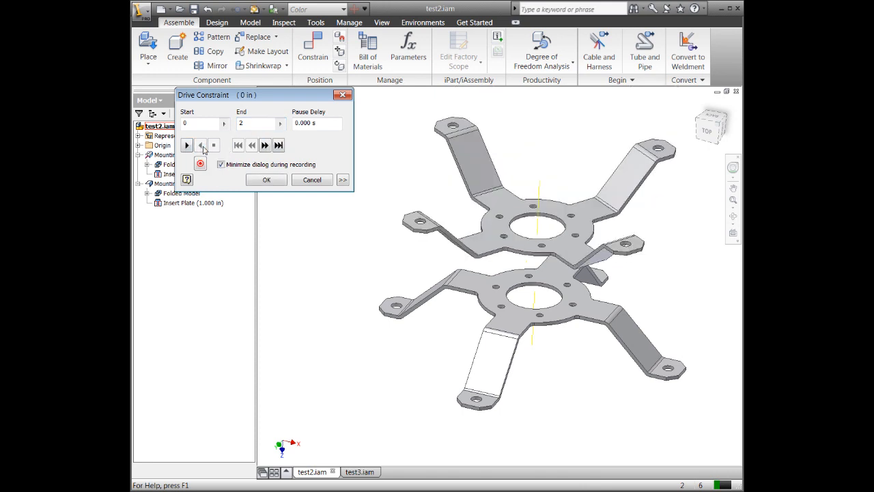
click(185, 144)
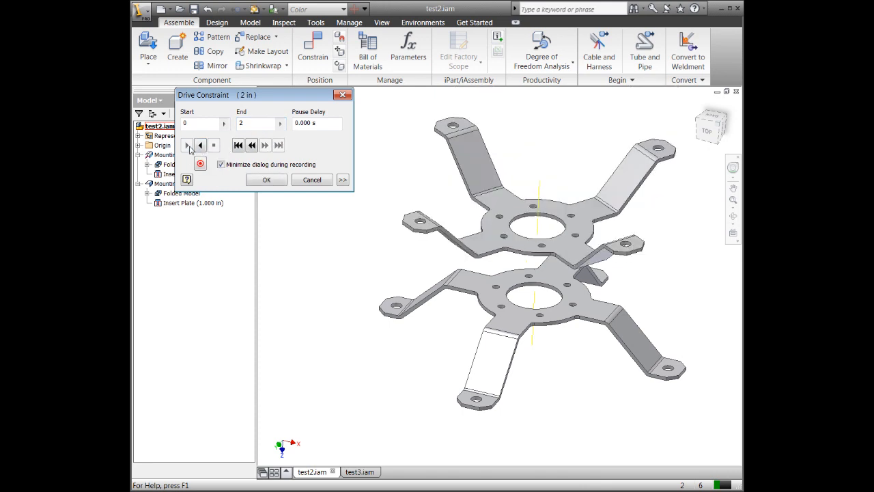
click(200, 144)
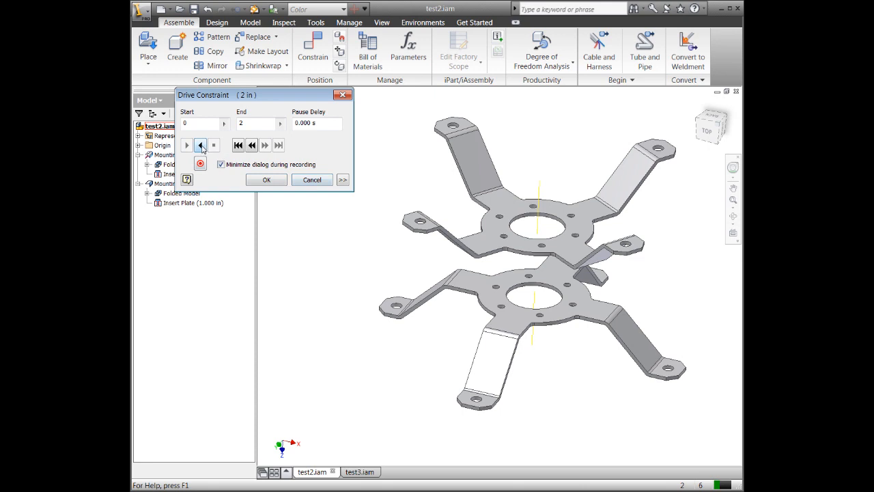
click(342, 179)
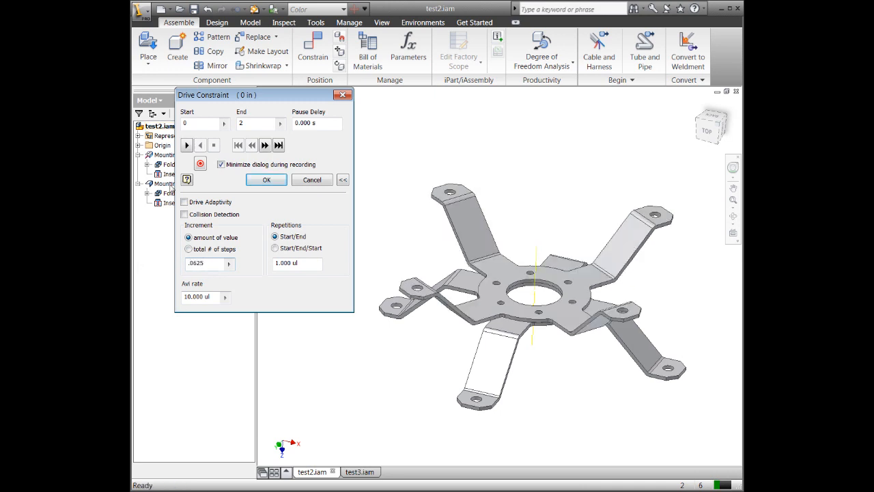
Step: Play the Insert Plate motion Start/End/Start three times and record it
click(186, 144)
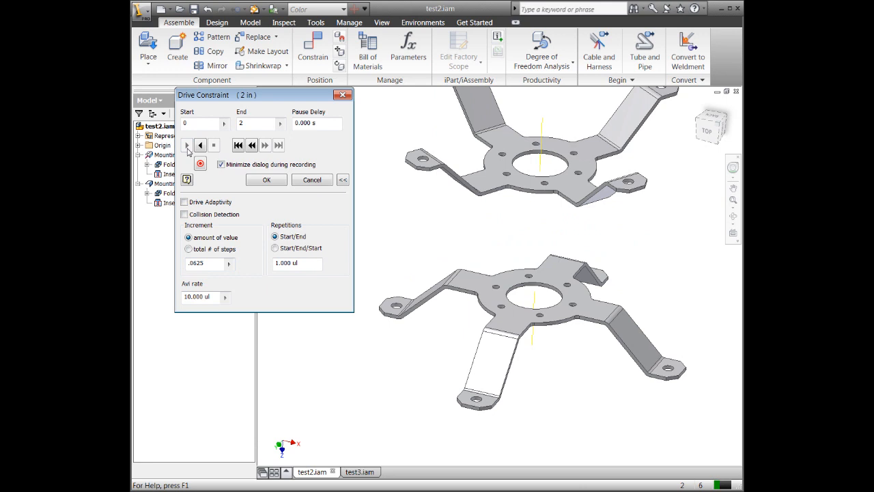
click(185, 144)
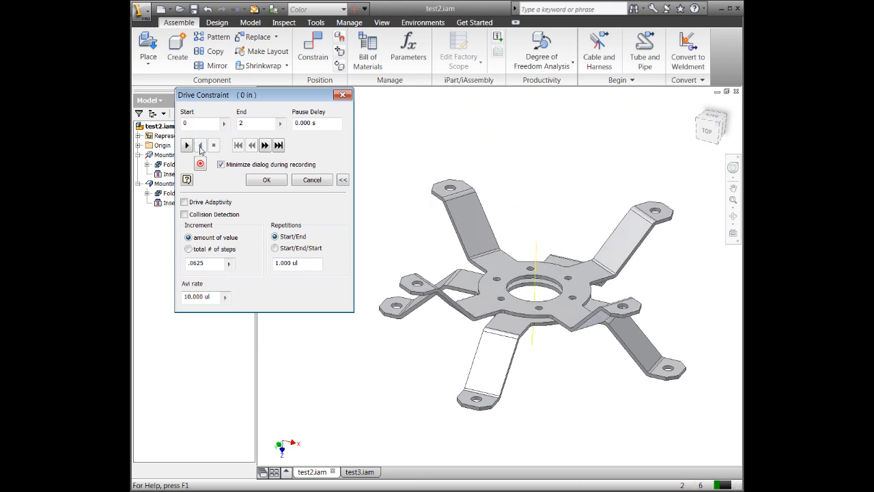
click(186, 144)
text(3)
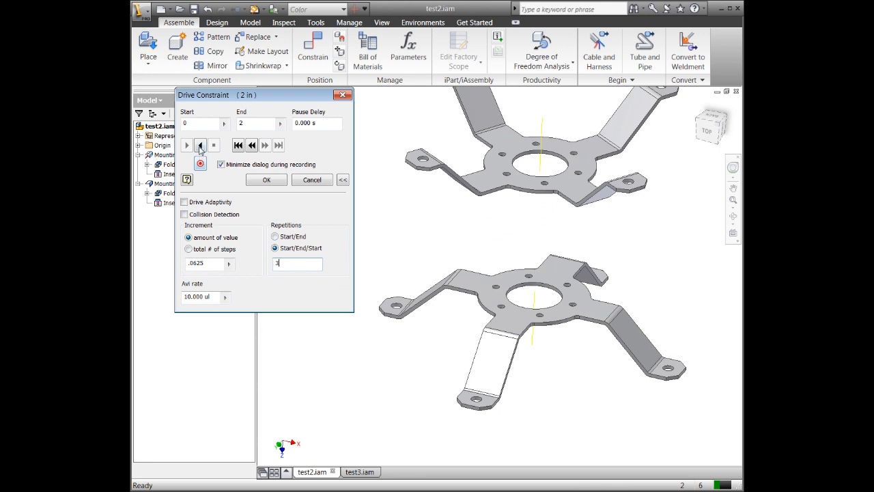
click(186, 145)
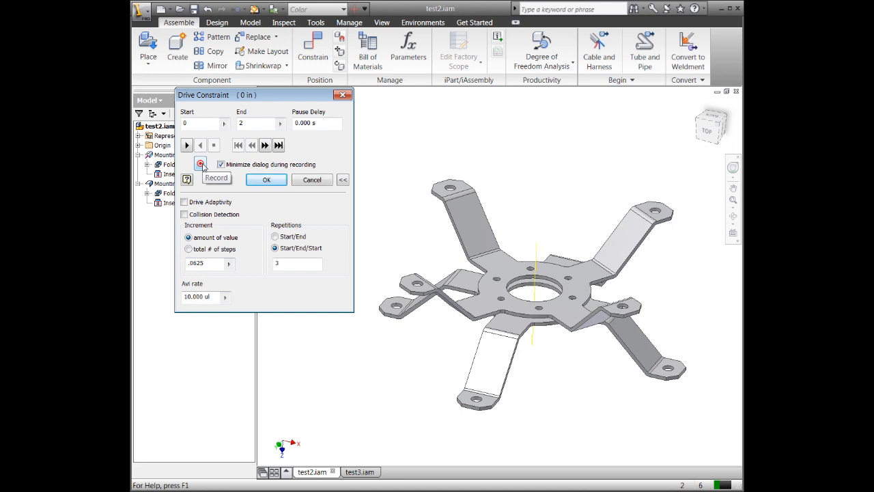
click(200, 164)
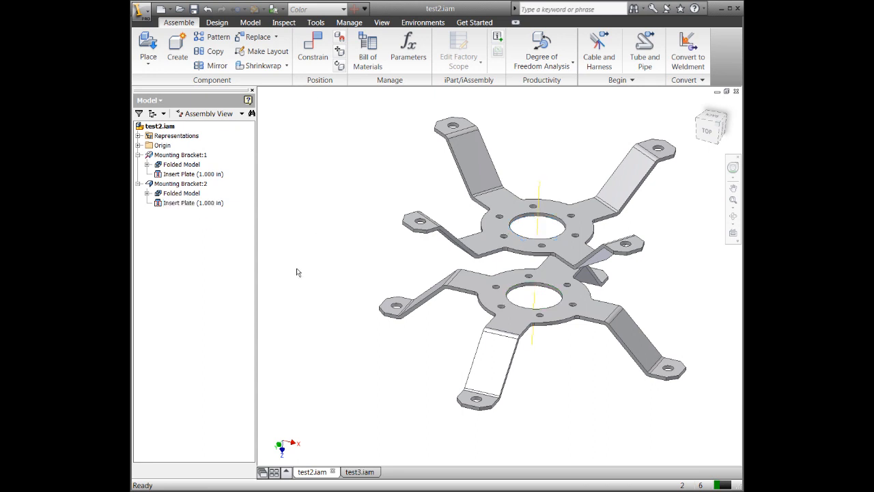
Step: Open and abandon constraint placement, then switch to the test3.iam scissors assembly
click(312, 48)
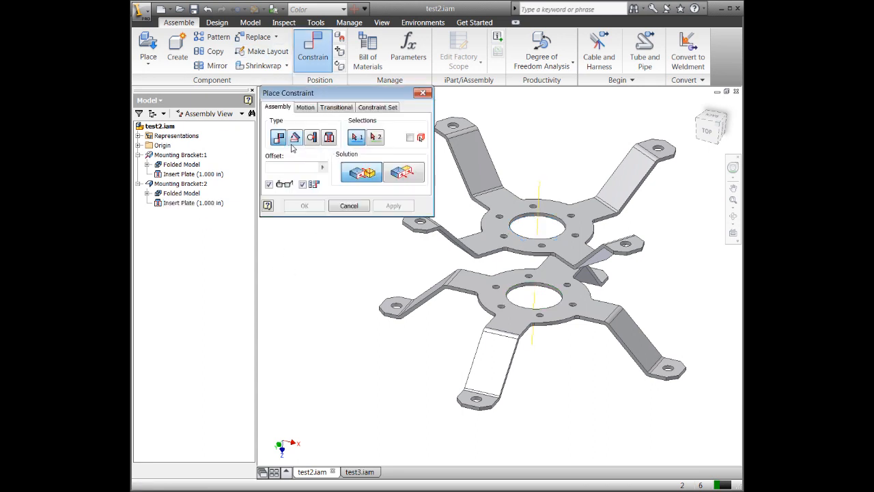
mouse_move(278, 137)
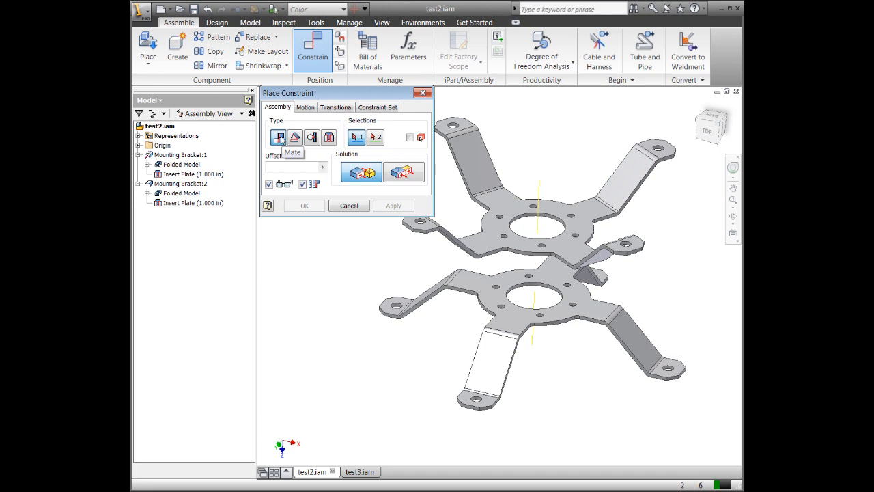
click(329, 137)
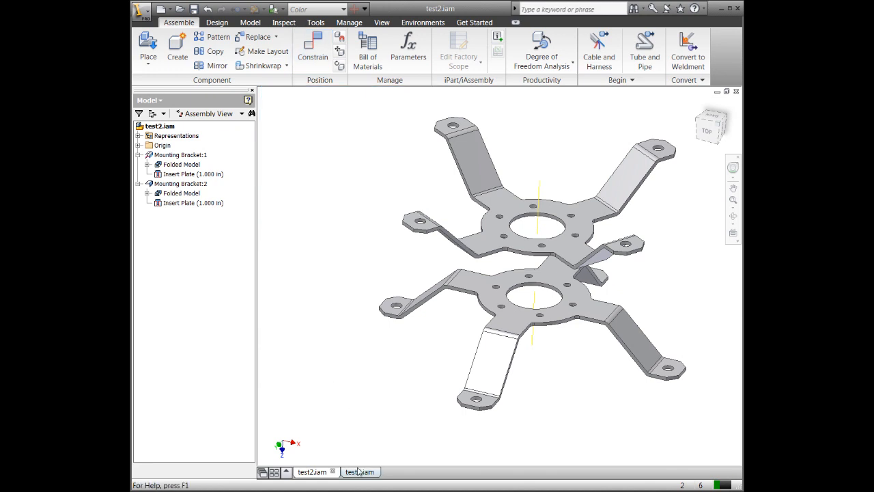
click(360, 471)
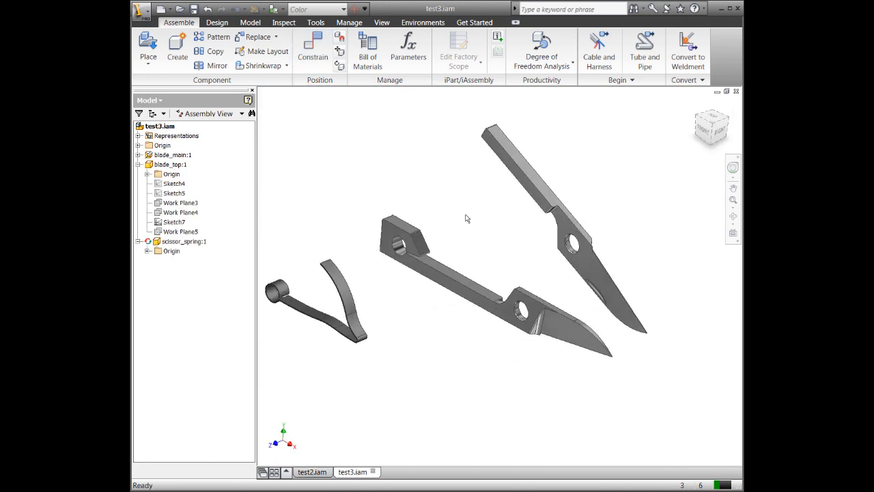
Step: Insert the spring's round loop edge into the hole at the main blade's handle end
click(312, 47)
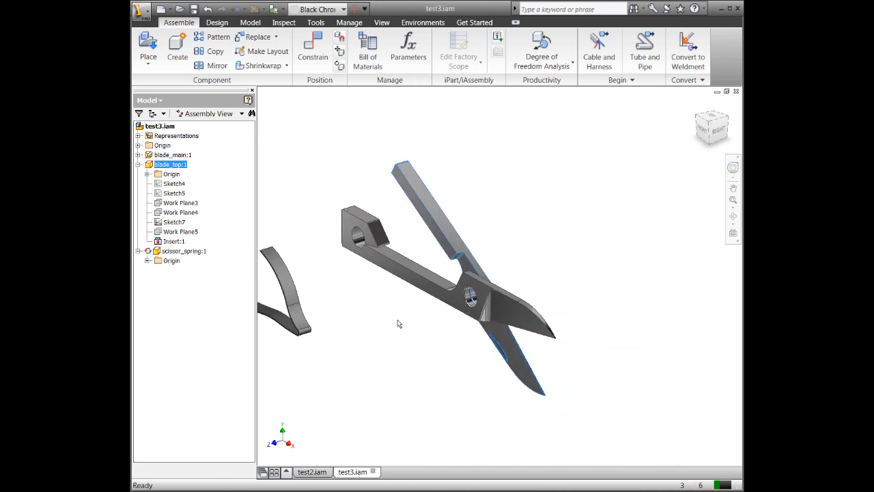
click(312, 48)
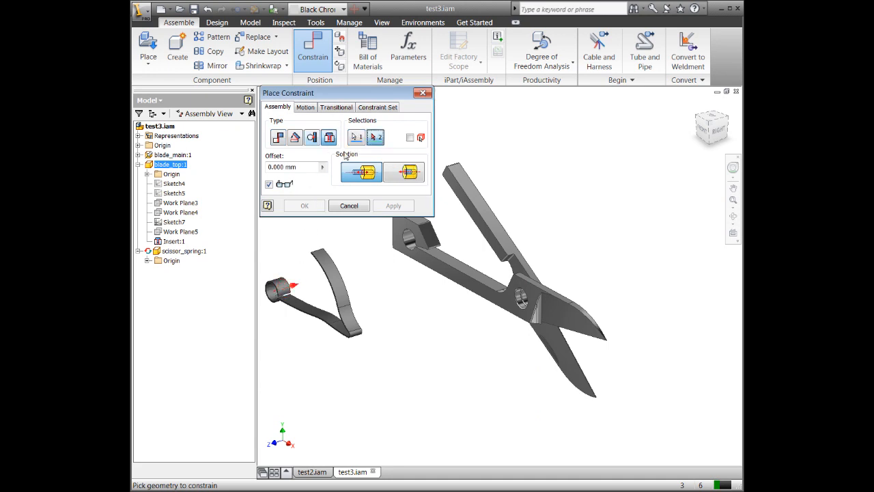
click(403, 171)
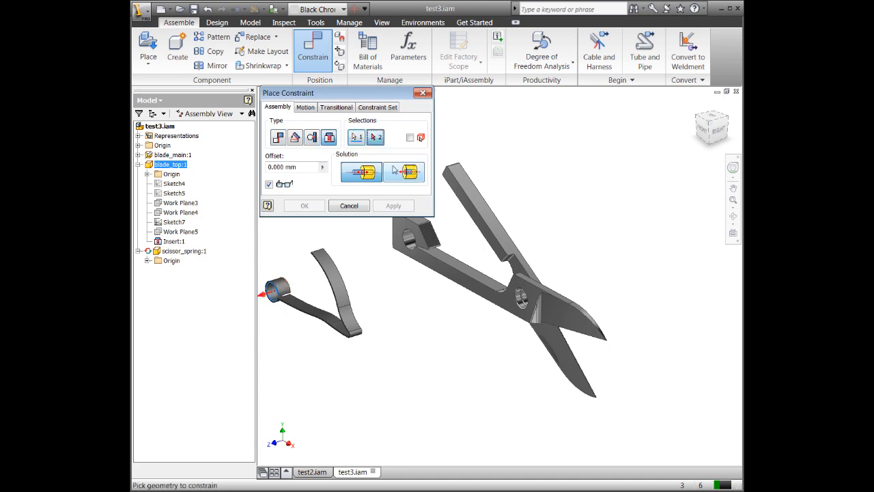
click(403, 171)
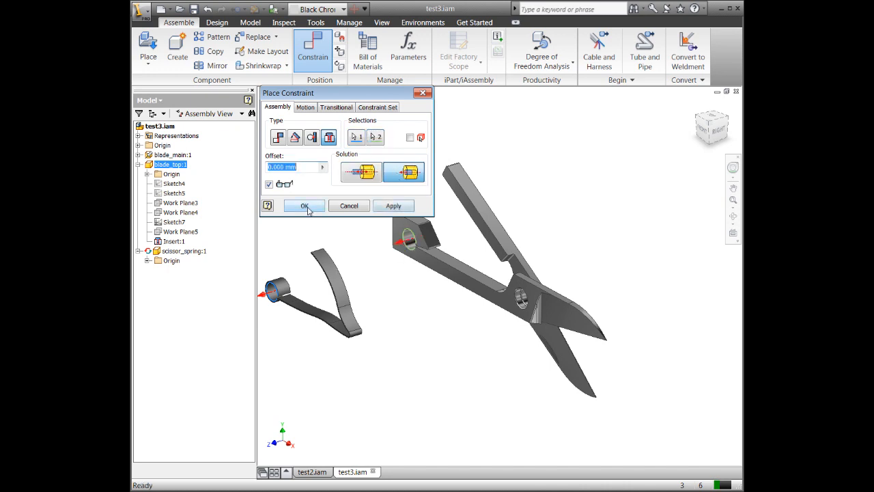
click(303, 206)
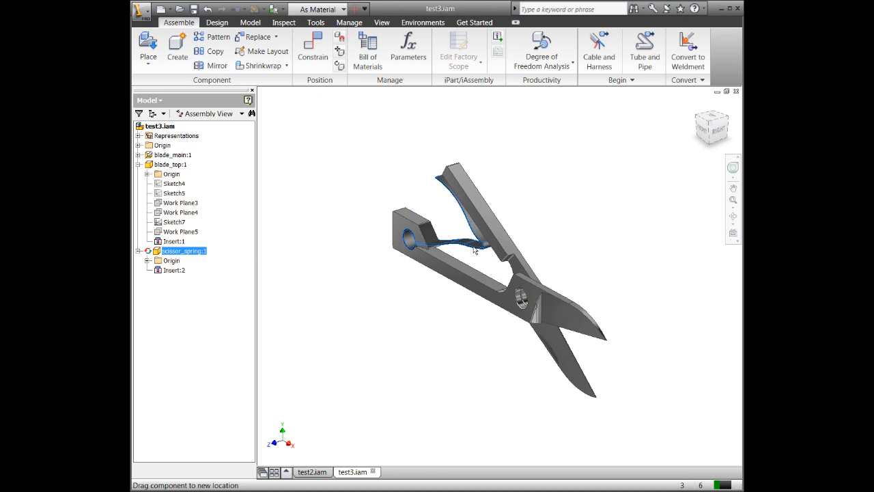
Step: Toggle Grounded on blade_main, then ground scissor_spring as well
drag(474, 249, 464, 280)
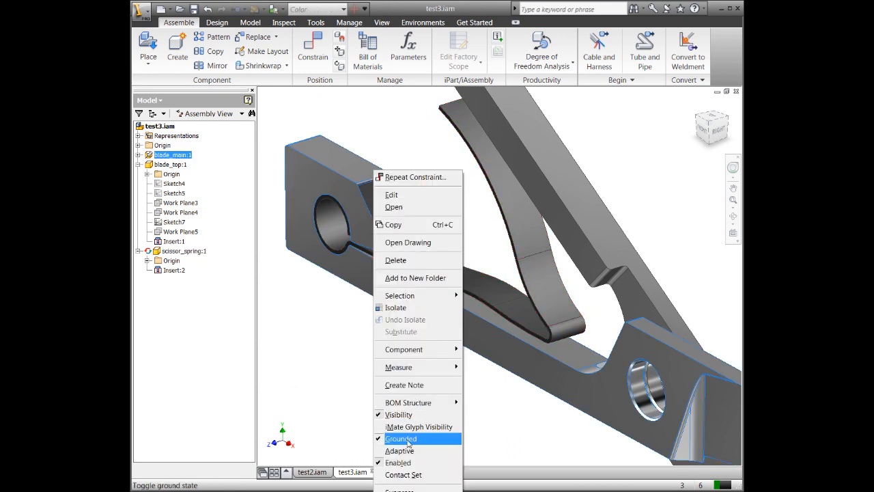
click(401, 437)
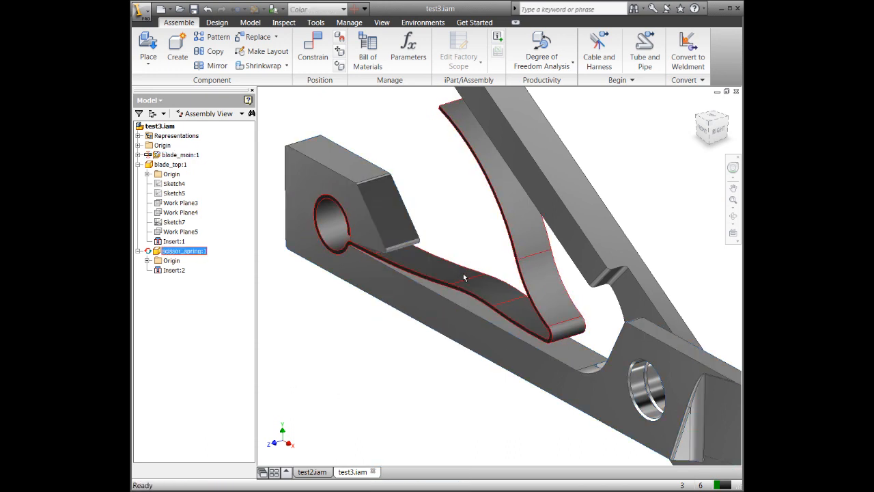
right_click(464, 278)
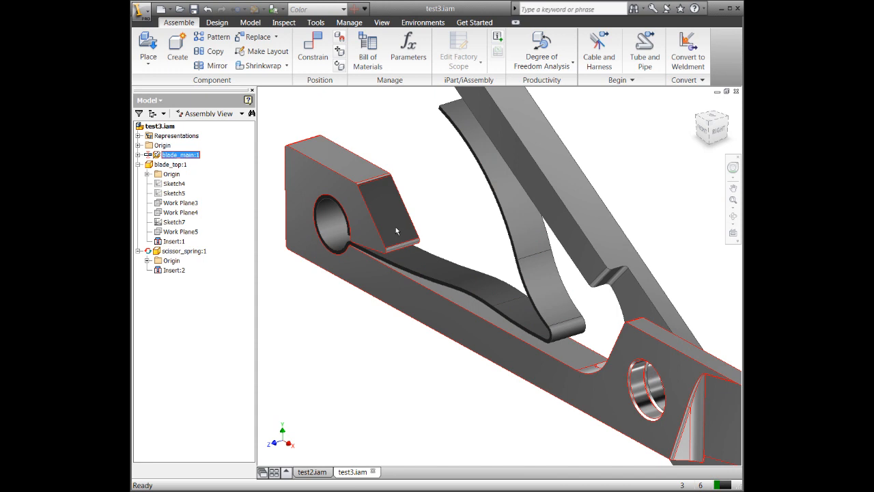
click(183, 250)
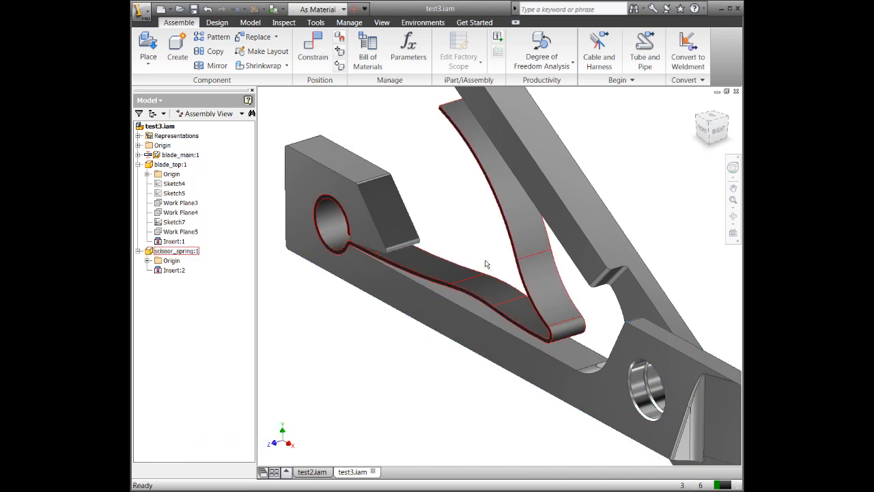
right_click(176, 251)
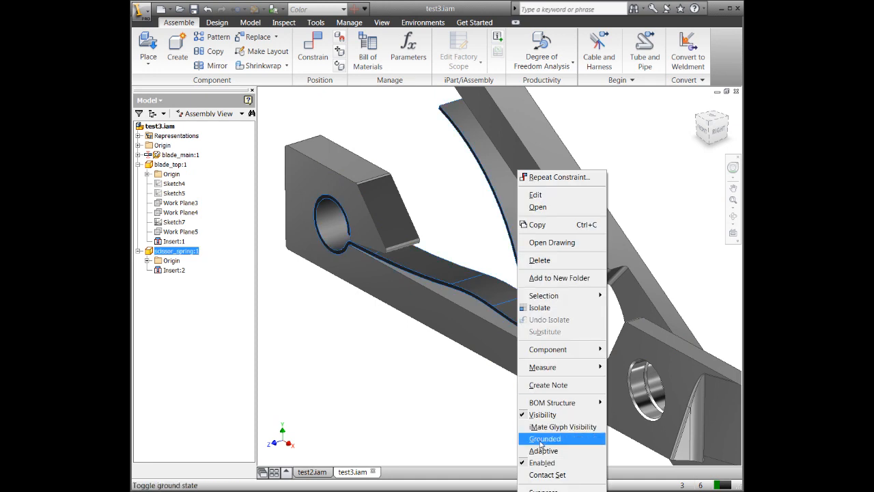
click(545, 439)
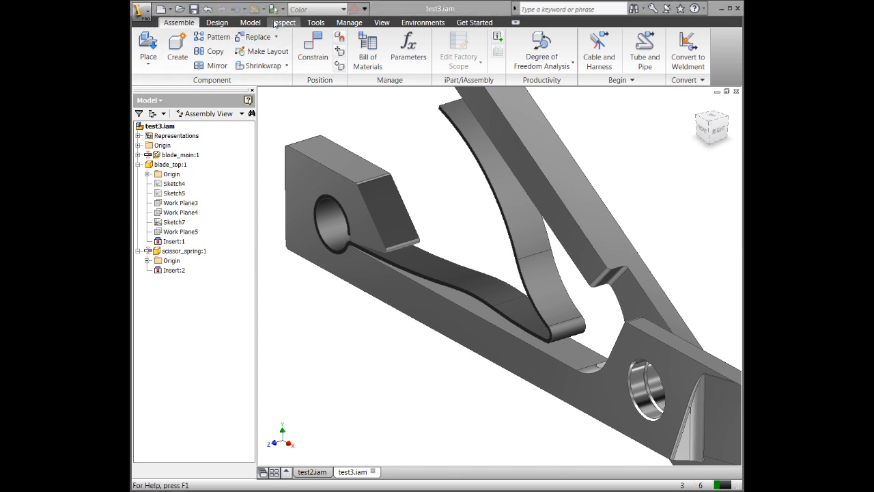
Step: Activate the contact solver from Inspect and mark scissor_spring as Adaptive
click(283, 22)
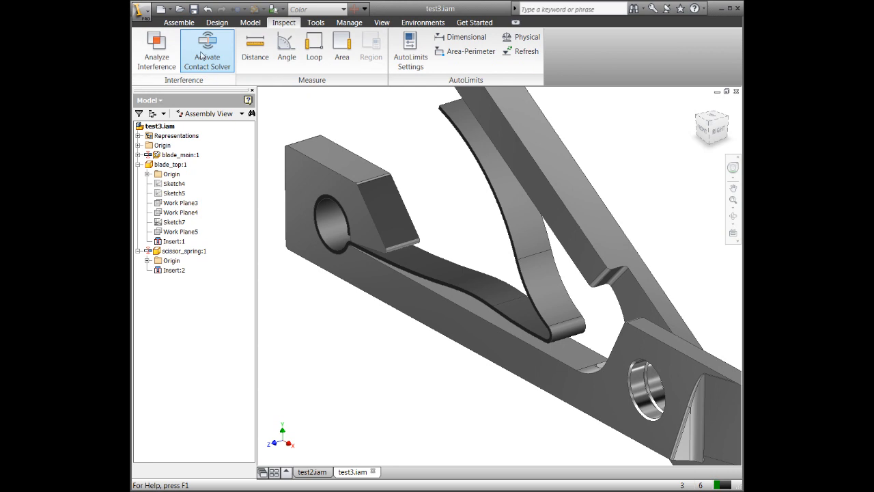
mouse_move(222, 60)
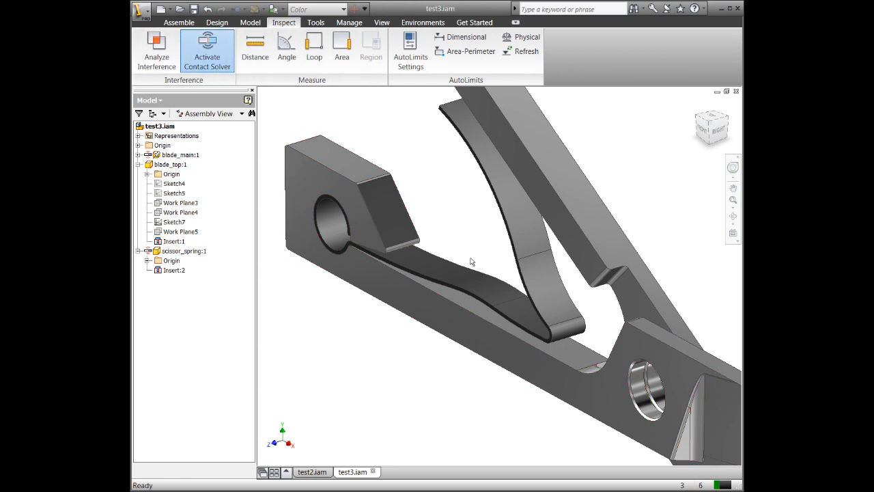
click(183, 250)
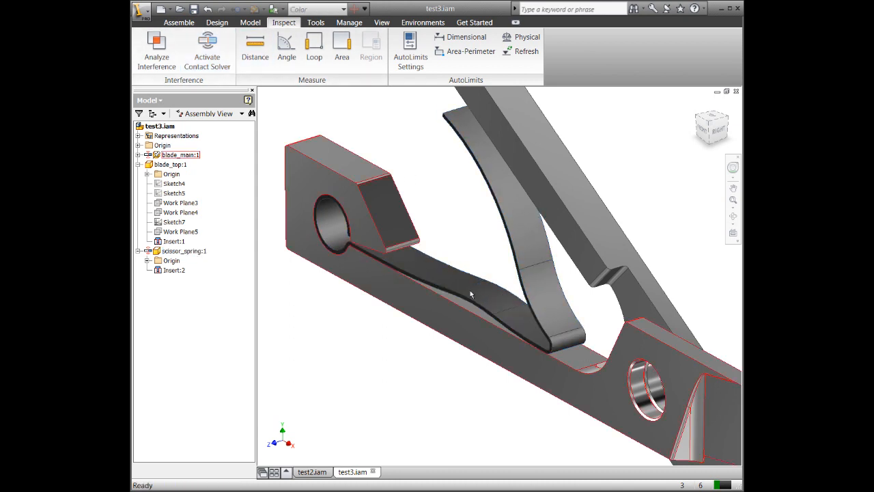
click(183, 250)
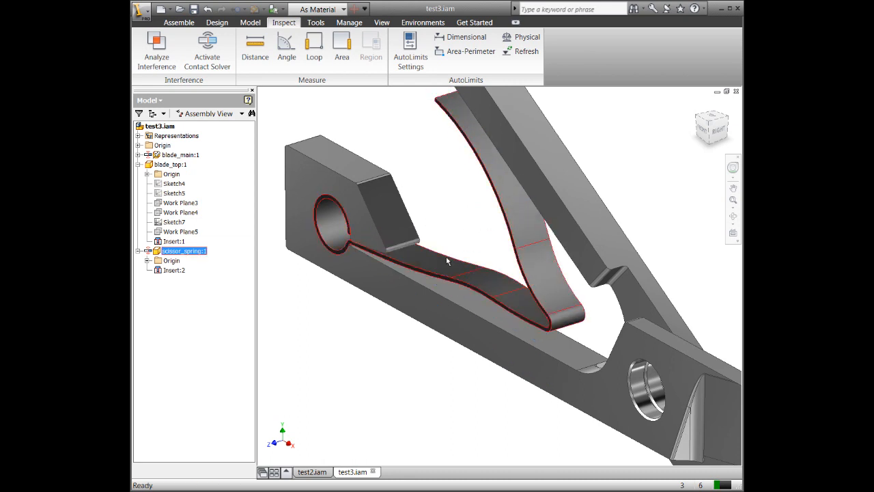
right_click(183, 251)
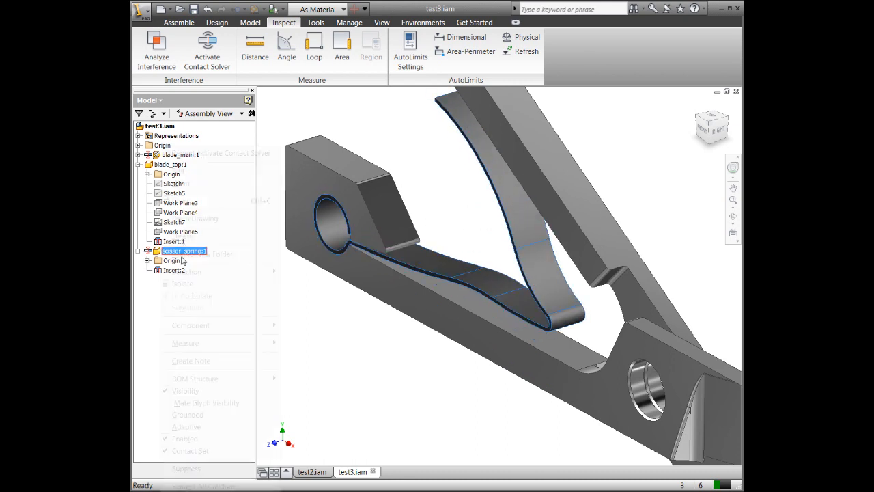
right_click(182, 250)
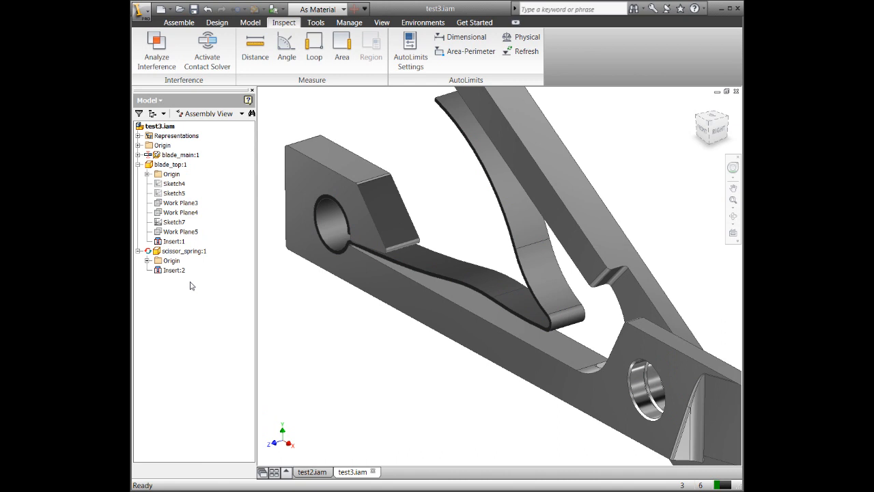
click(183, 251)
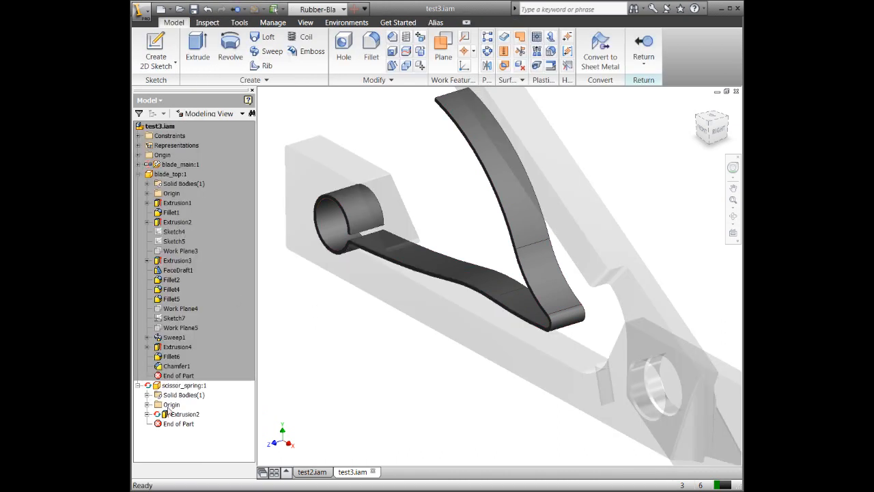
click(156, 413)
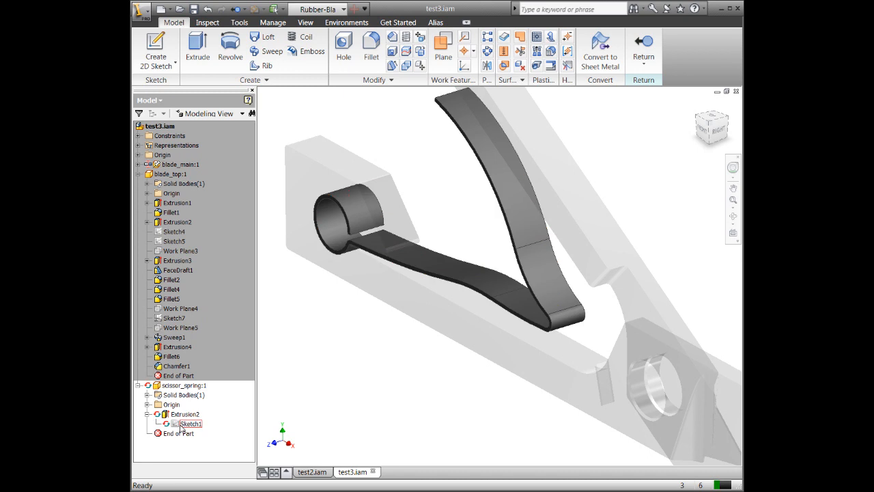
double_click(190, 423)
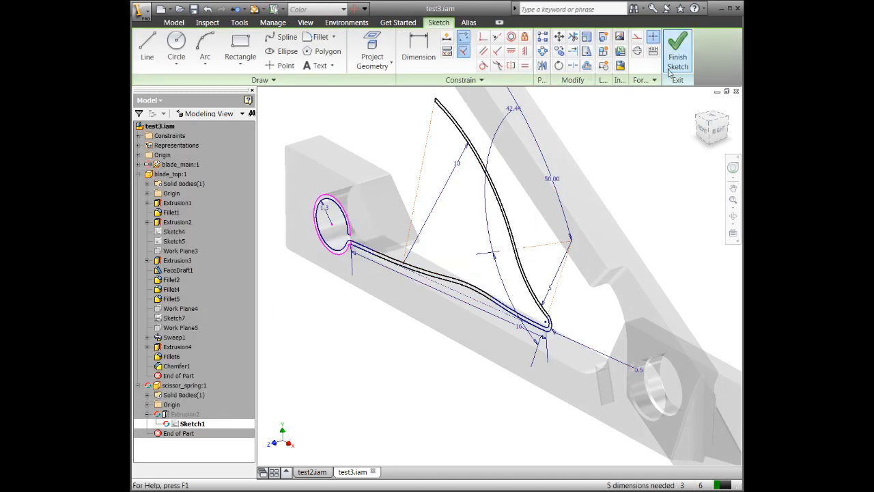
click(677, 51)
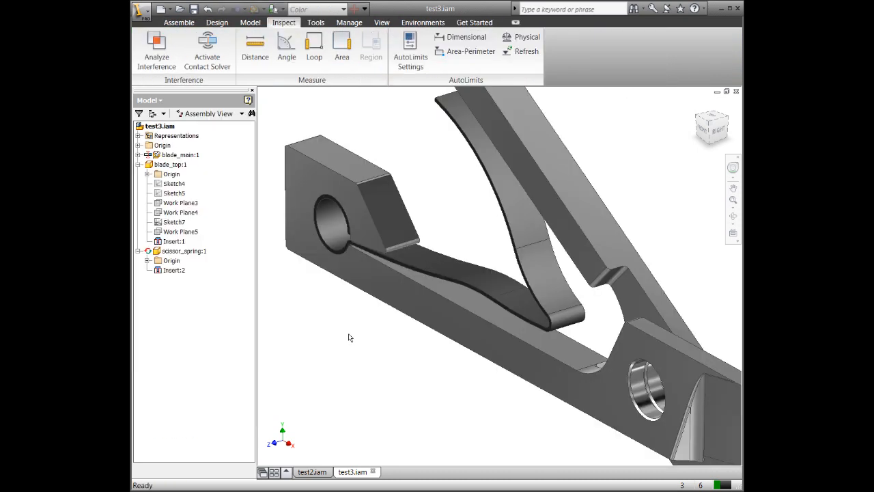
click(183, 251)
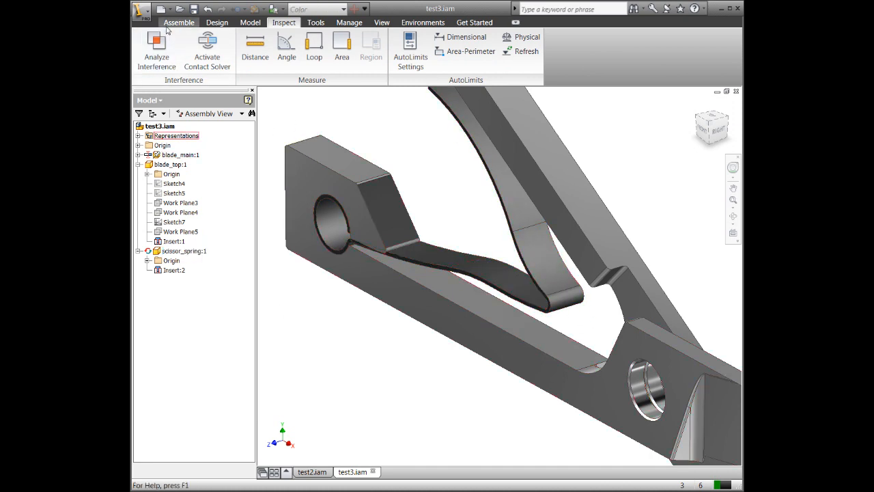
Step: Add a tangent constraint between the spring arm and the top blade's inner face
click(312, 48)
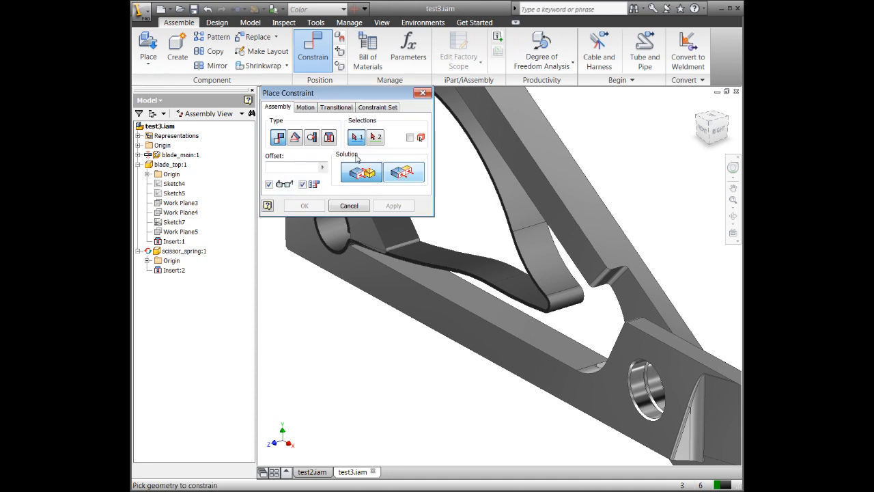
click(295, 137)
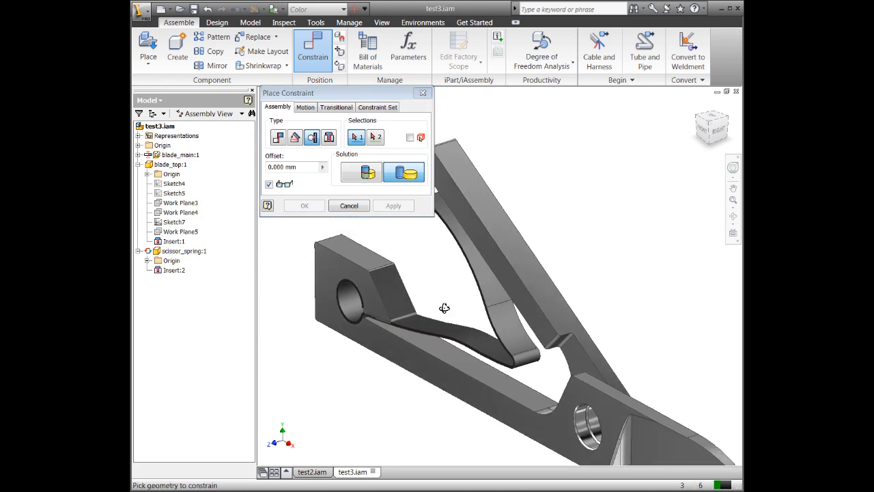
drag(444, 308, 494, 320)
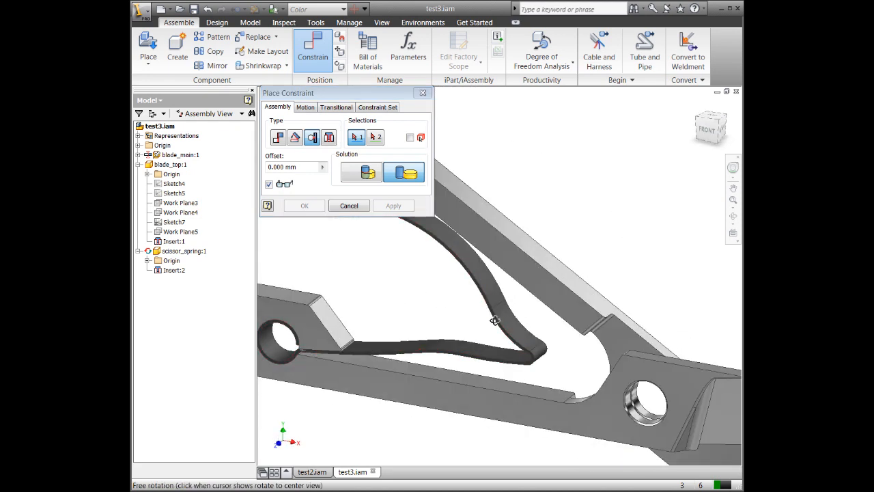
mouse_move(460, 256)
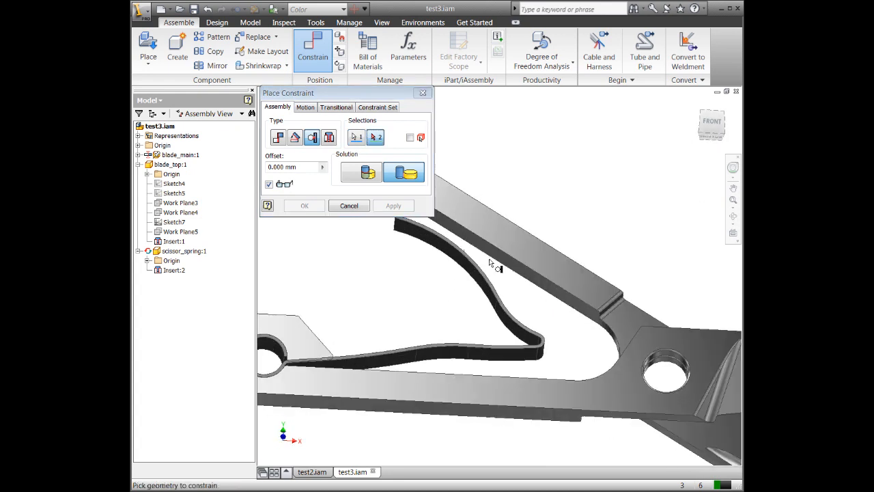
click(492, 265)
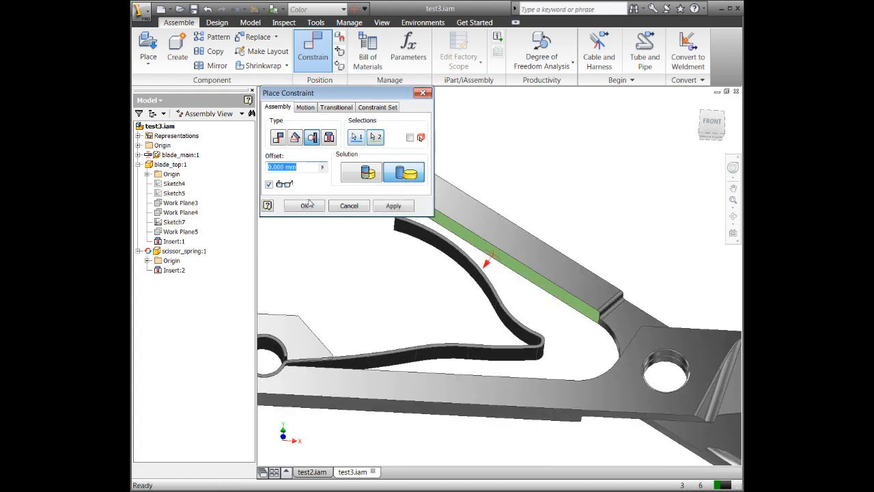
click(304, 205)
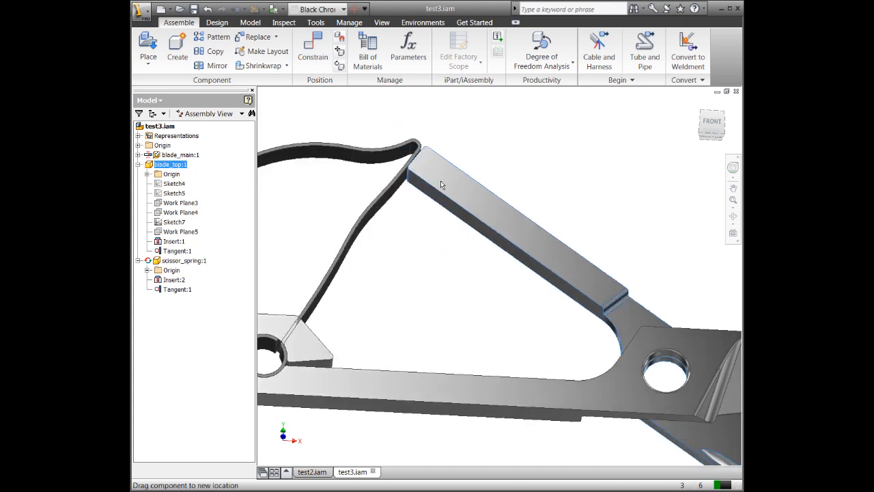
Step: Adjust the spring's Tangent:1 constraint so blade_top swings open above the spring
click(178, 289)
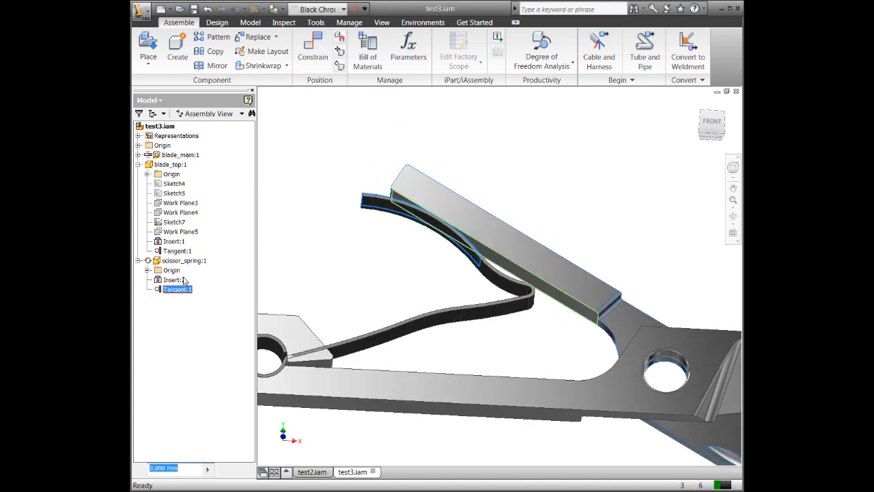
double_click(176, 289)
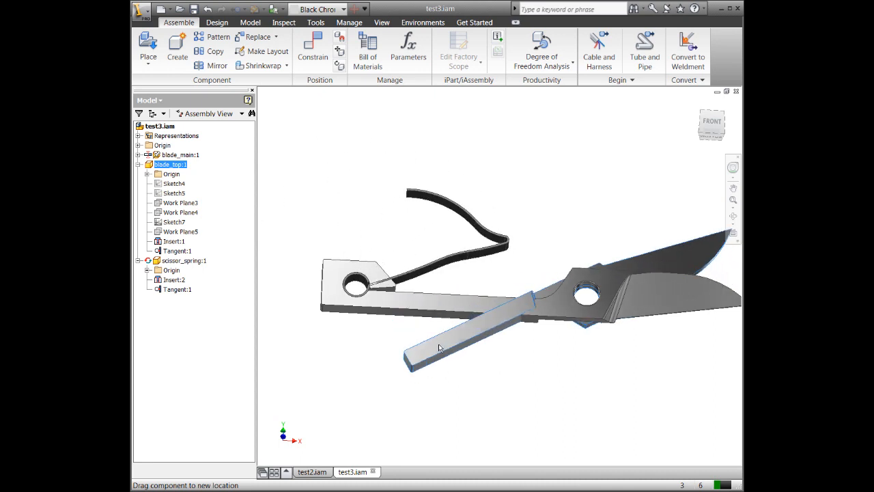
right_click(177, 289)
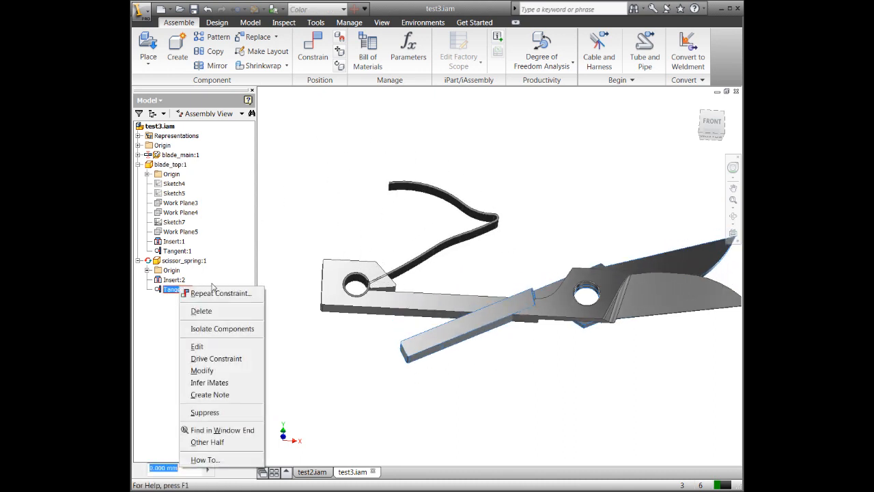
click(197, 346)
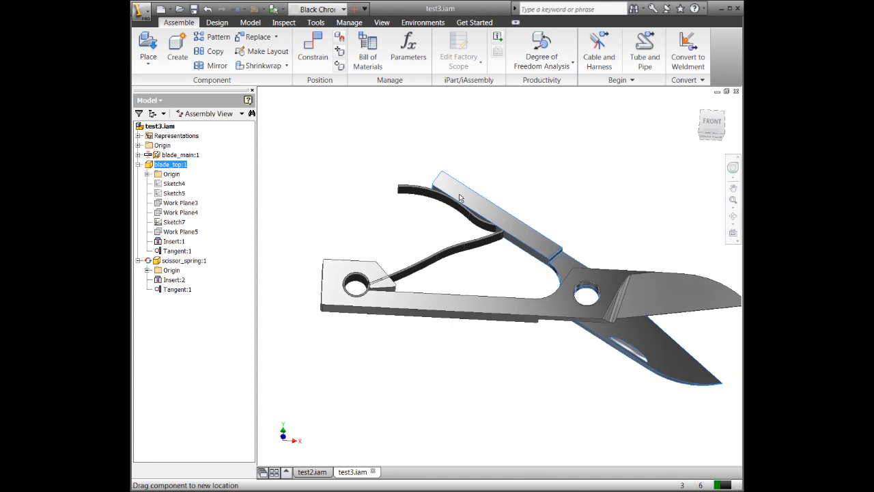
click(312, 48)
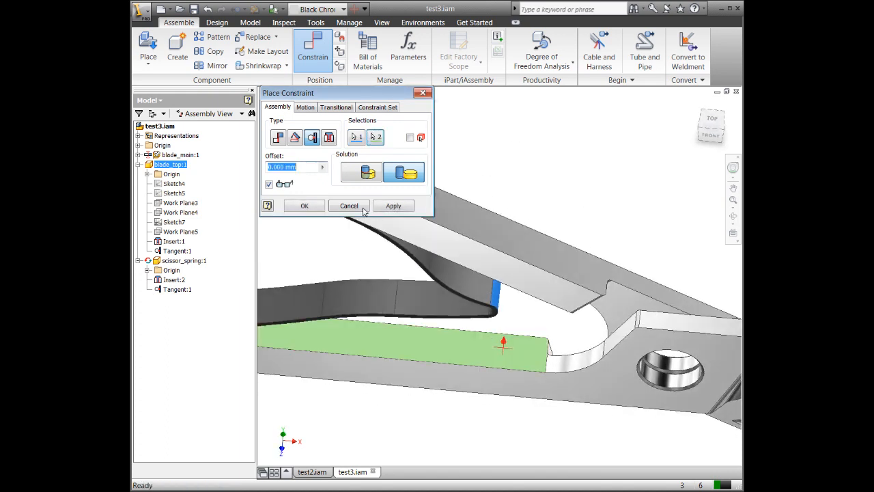
Step: Confirm a second tangent constraint between the spring and the upper blade
click(304, 206)
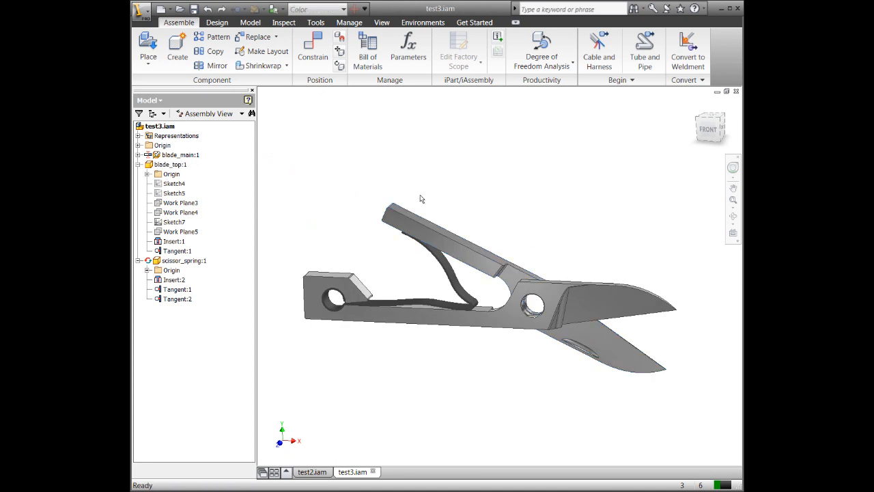
Step: Add a 155.01 deg angle constraint between faces of the two blades
click(313, 47)
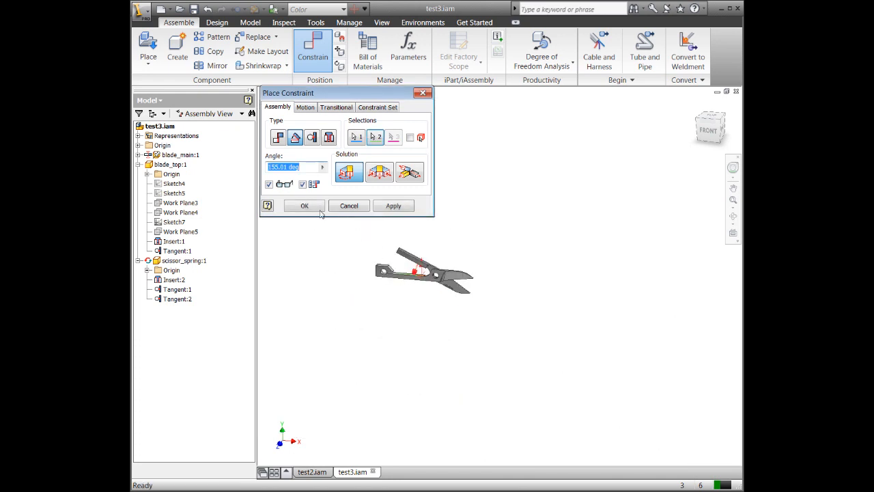
click(304, 206)
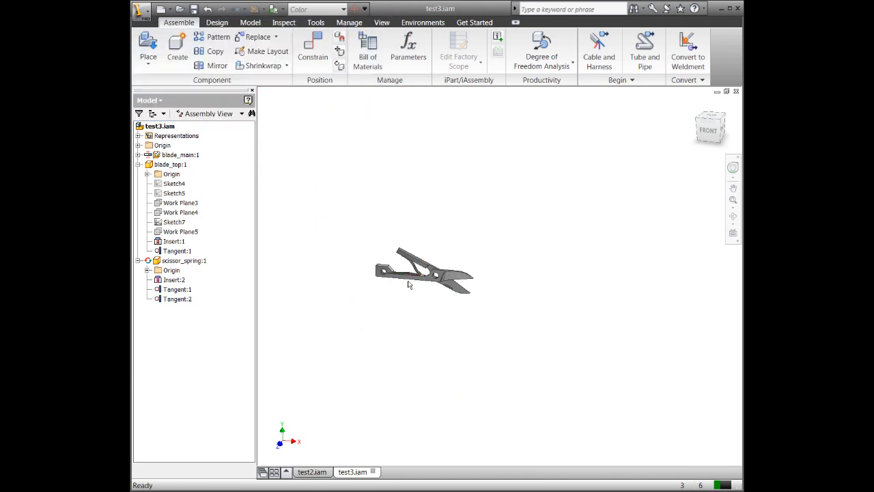
click(313, 48)
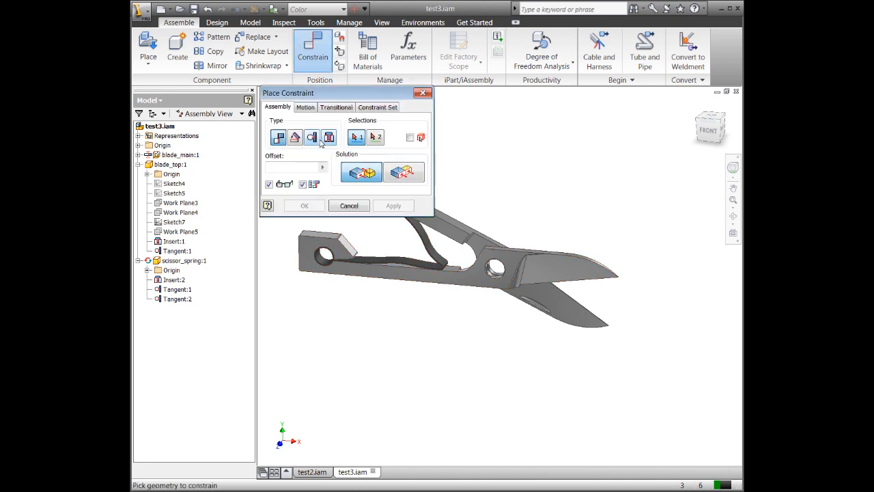
click(295, 138)
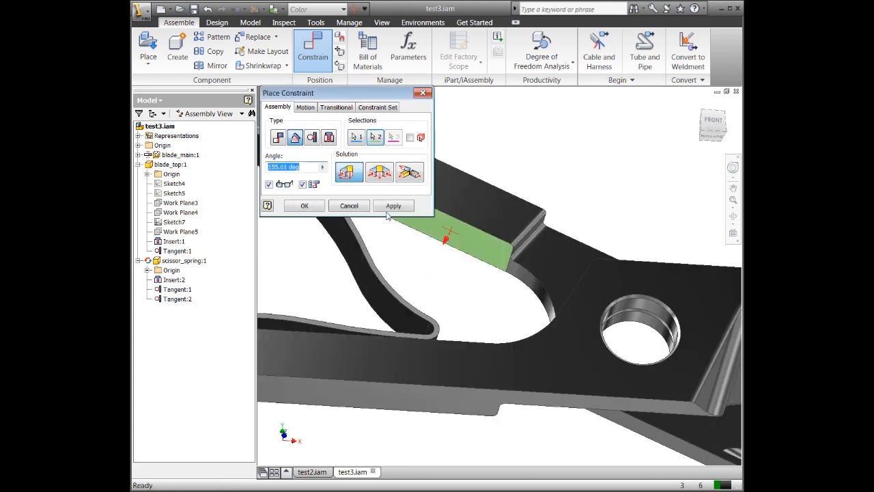
mouse_move(302, 206)
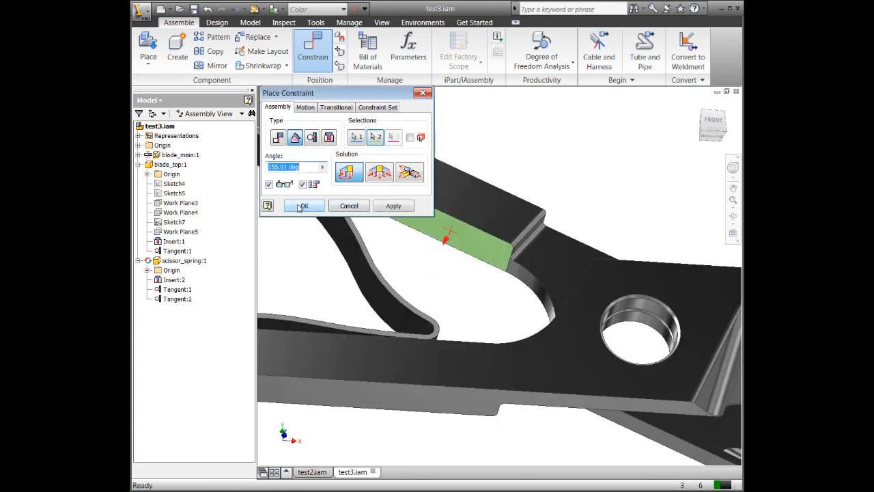
click(304, 206)
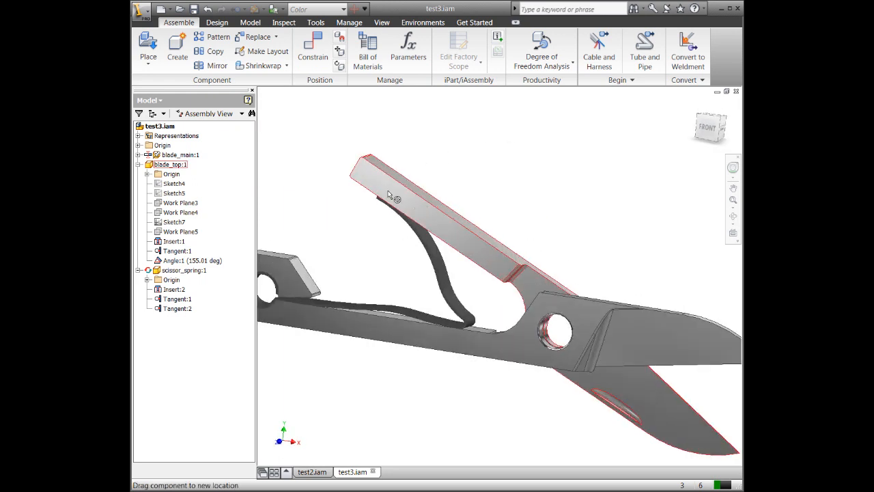
Step: Rename Angle:1 to DriveMe and open its Drive Constraint settings
click(373, 238)
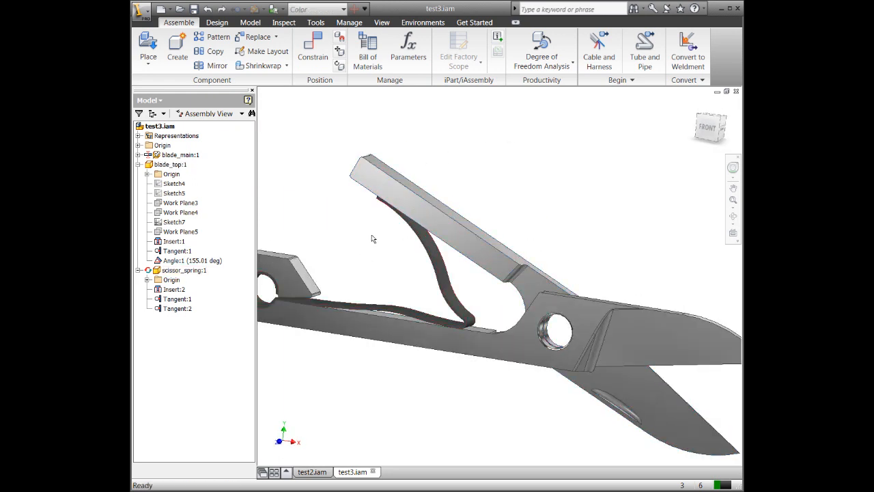
drag(372, 238, 411, 236)
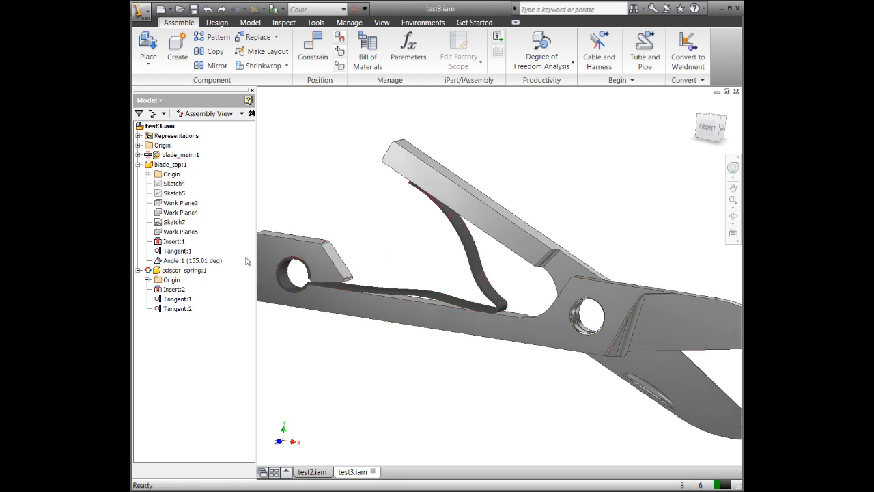
mouse_move(370, 247)
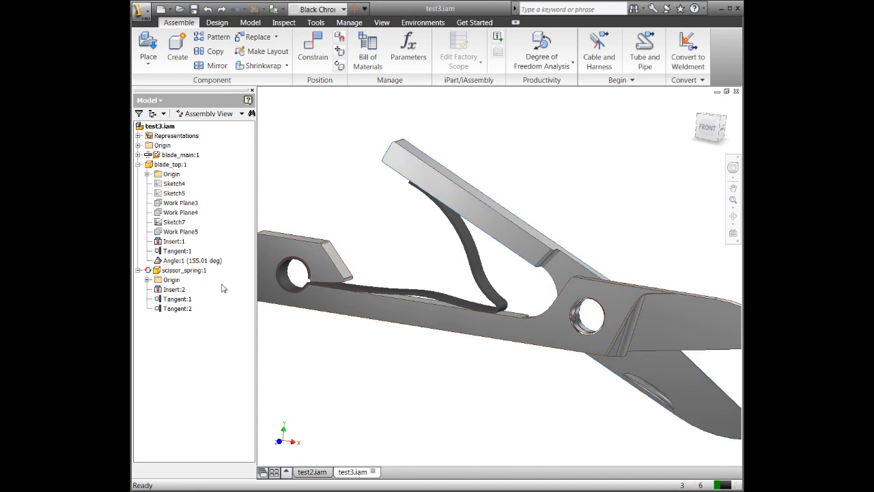
double_click(191, 260)
text(DriveMe)
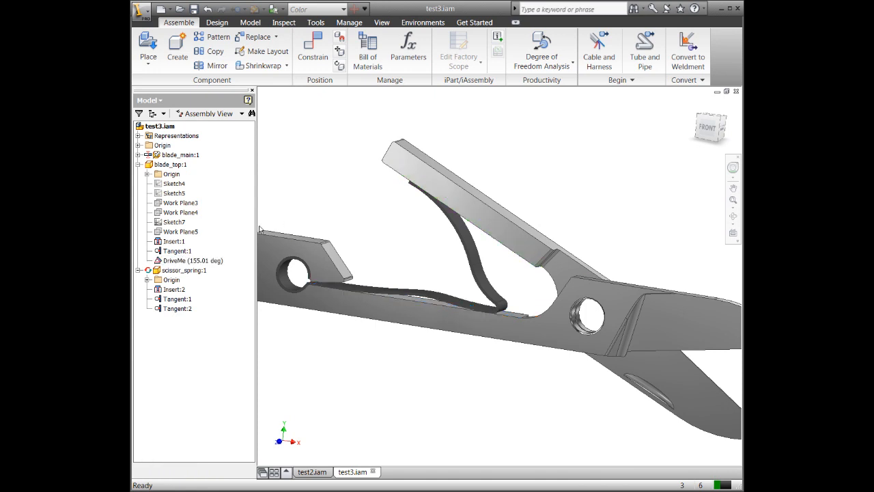
click(193, 260)
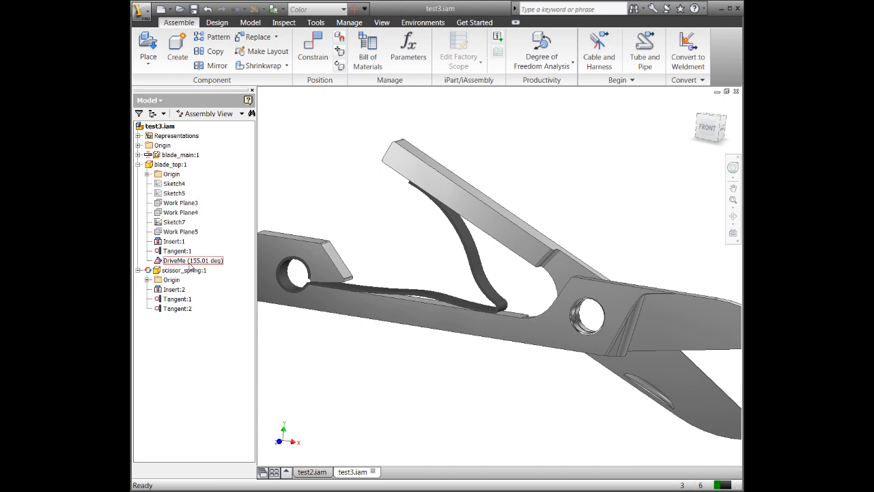
double_click(193, 260)
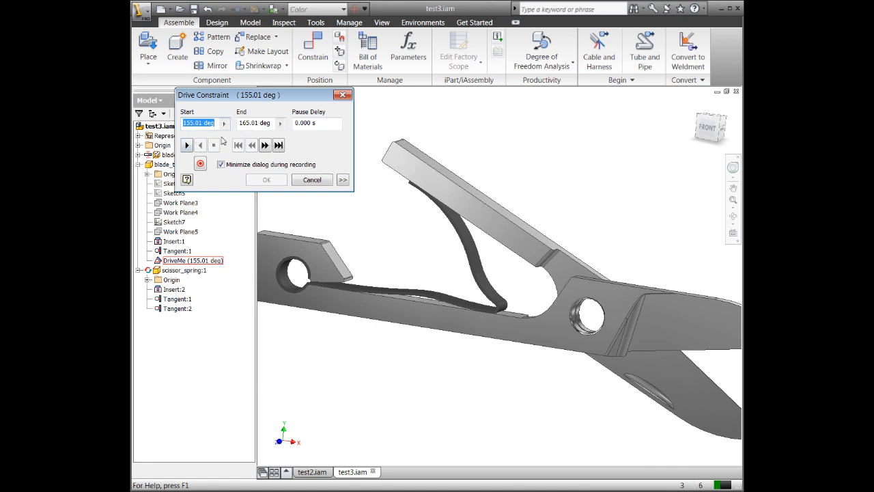
mouse_move(187, 145)
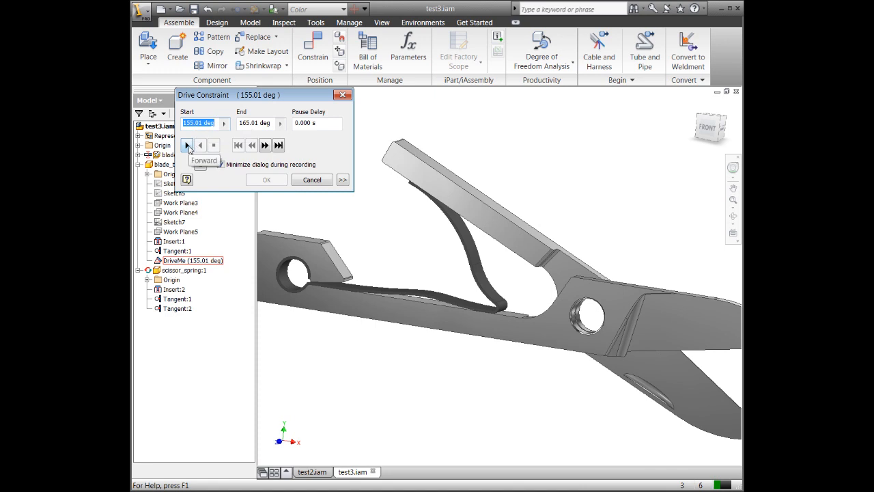
Step: Tick Drive Adaptivity and drive DriveMe between 155.01 and 165.01 deg, forward and back
click(187, 145)
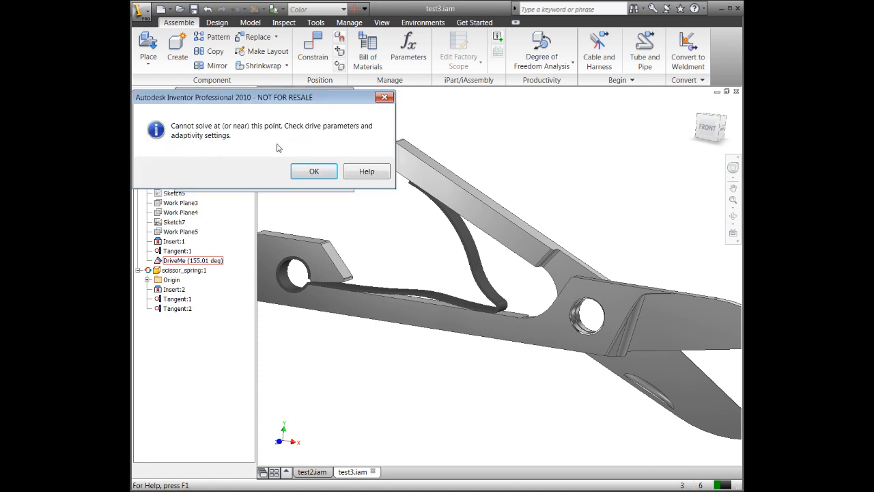
click(313, 171)
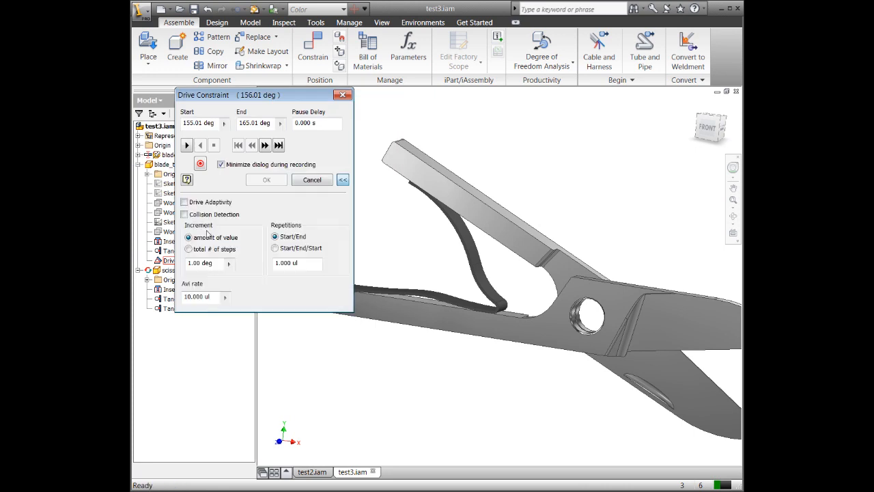
click(185, 201)
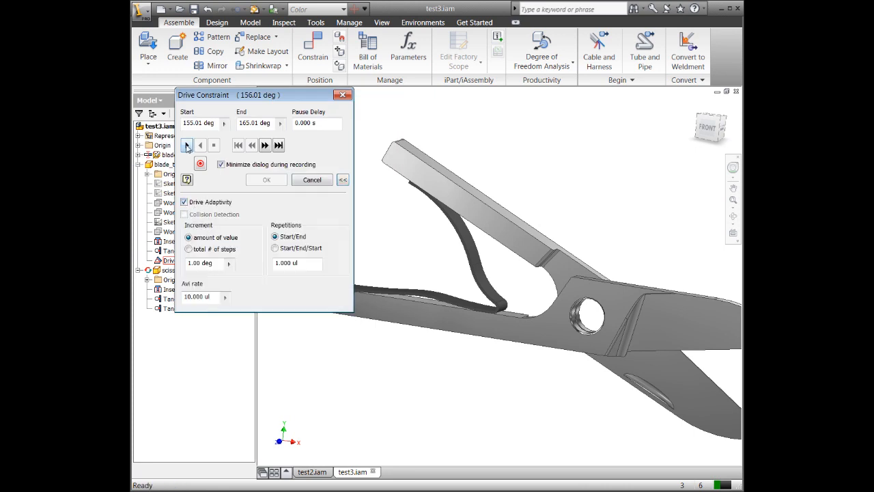
click(186, 144)
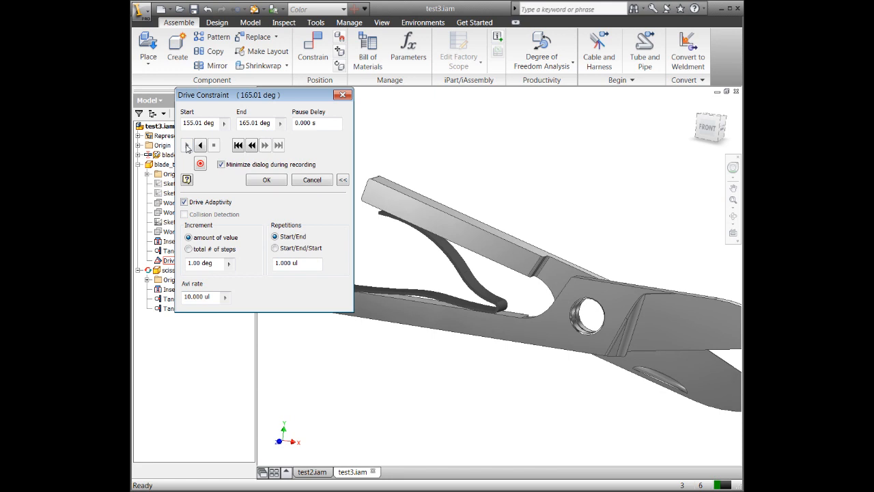
click(201, 145)
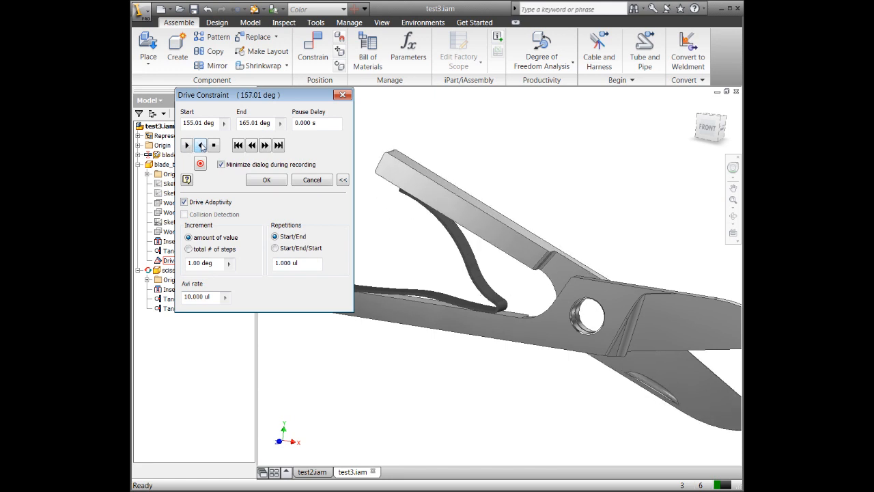
click(186, 144)
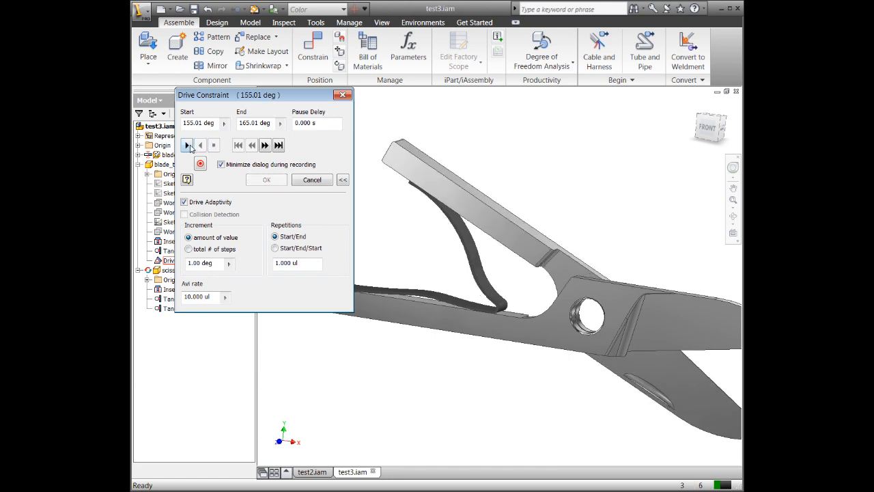
click(186, 144)
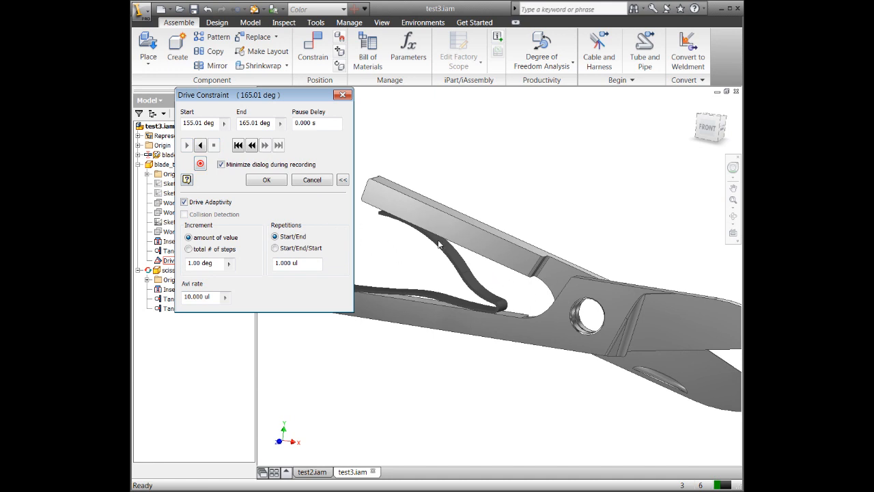
Step: Set Start/End/Start repetitions to 4 and replay the spring flex
click(272, 247)
text(4)
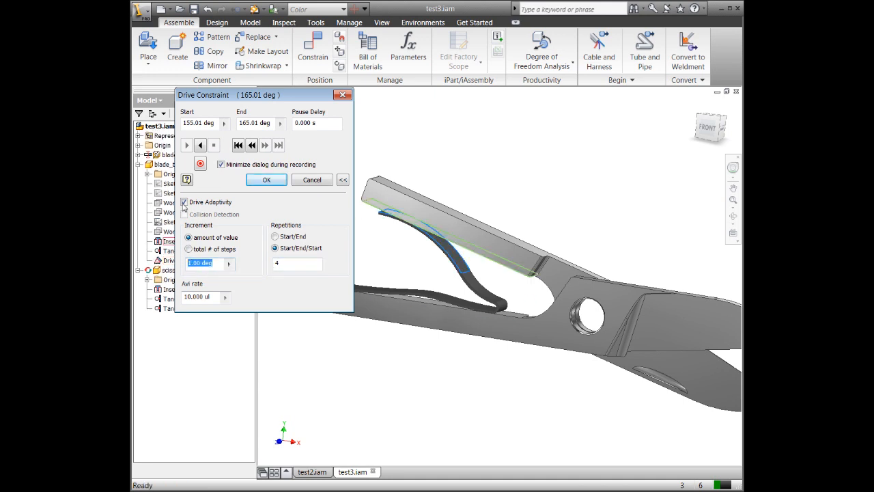
click(200, 145)
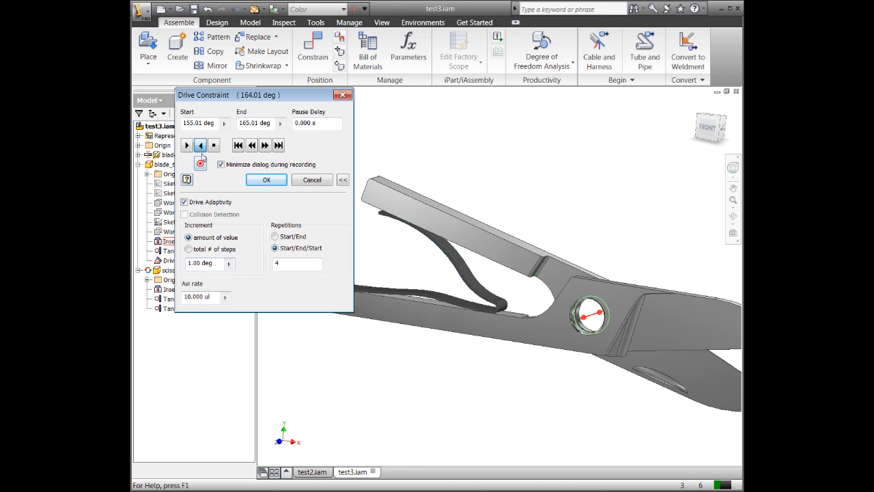